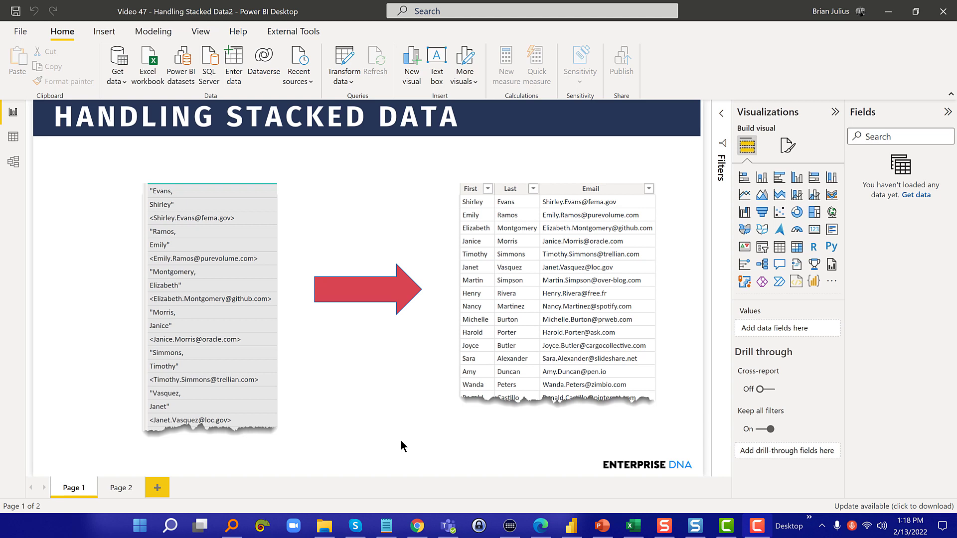
pyautogui.moveTo(348, 401)
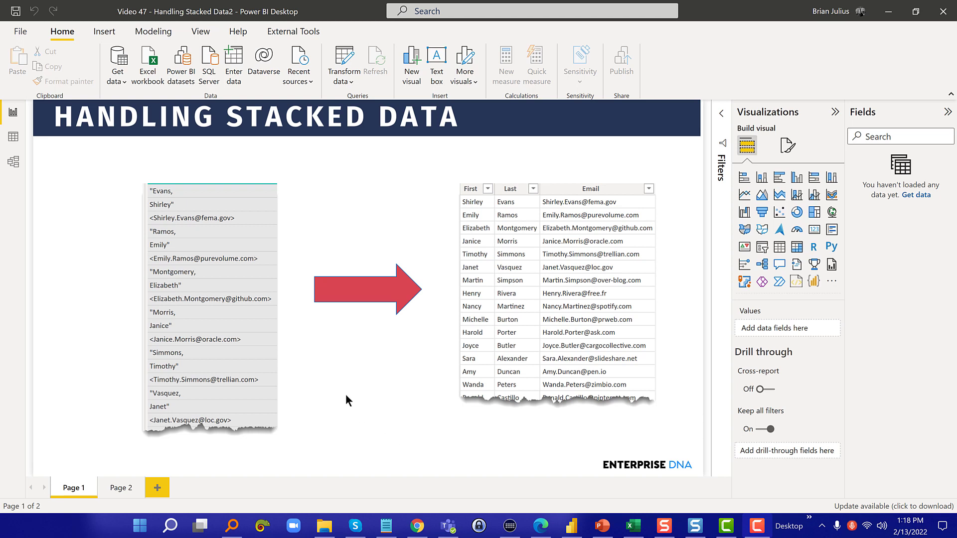
# Switch to the empty second report page and launch the Power Query editor
pyautogui.click(210, 305)
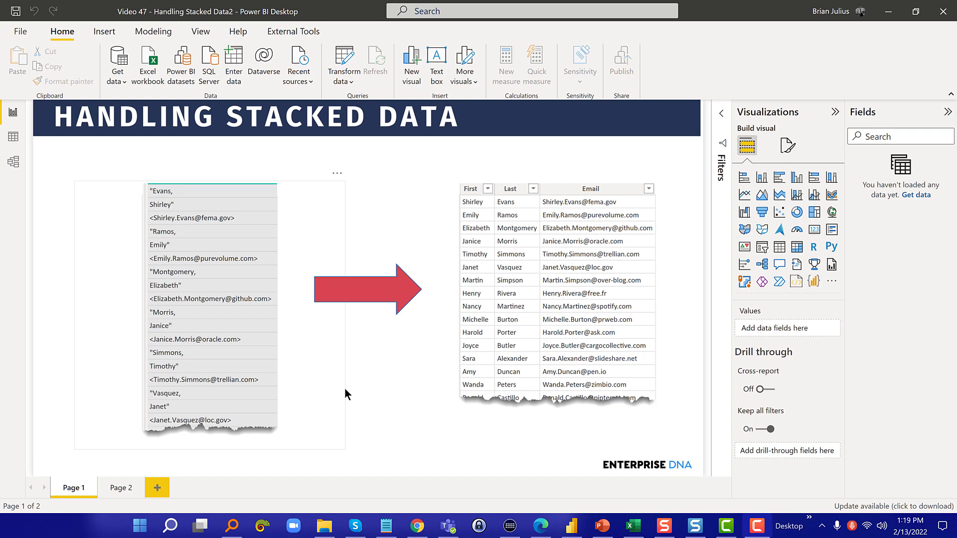
pyautogui.moveTo(341, 392)
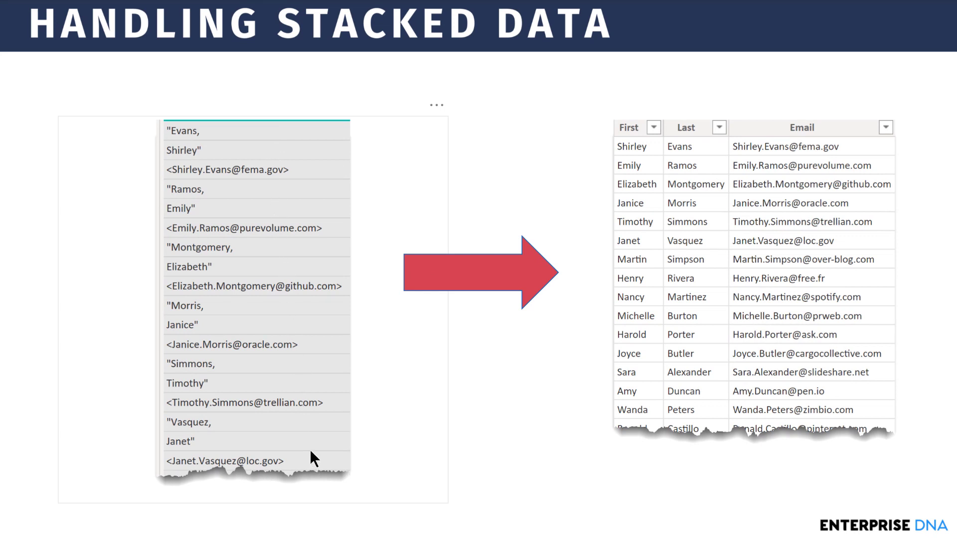
pyautogui.moveTo(333, 415)
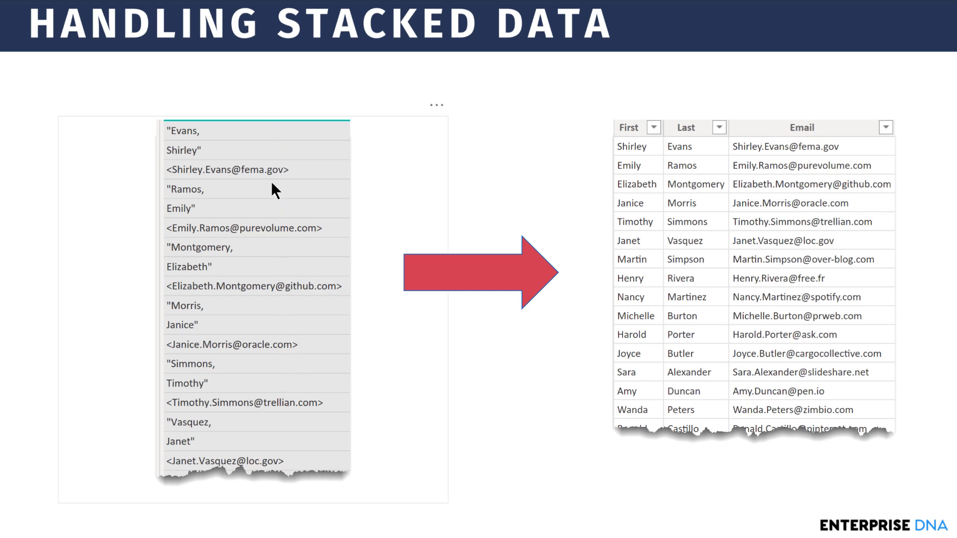
pyautogui.moveTo(264, 138)
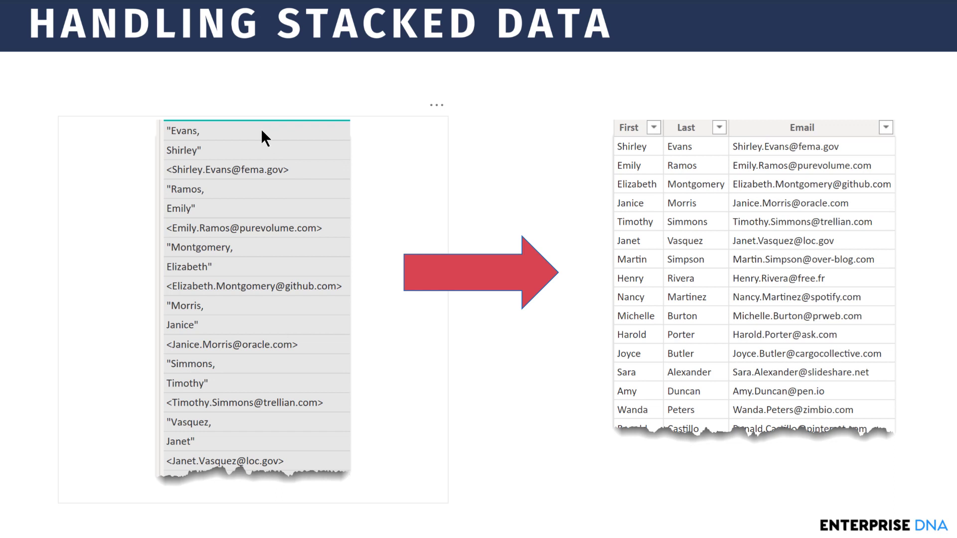
pyautogui.moveTo(187, 164)
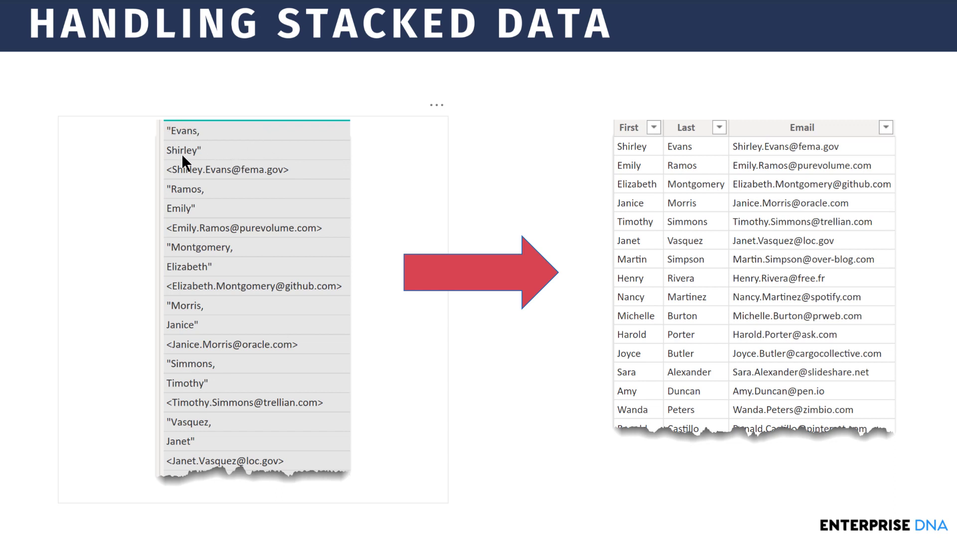
pyautogui.moveTo(227, 186)
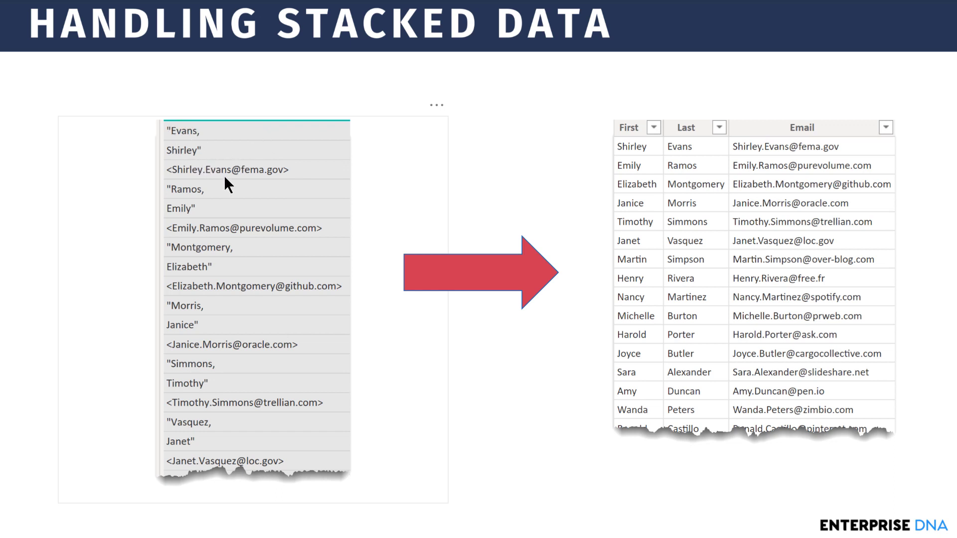
pyautogui.moveTo(227, 149)
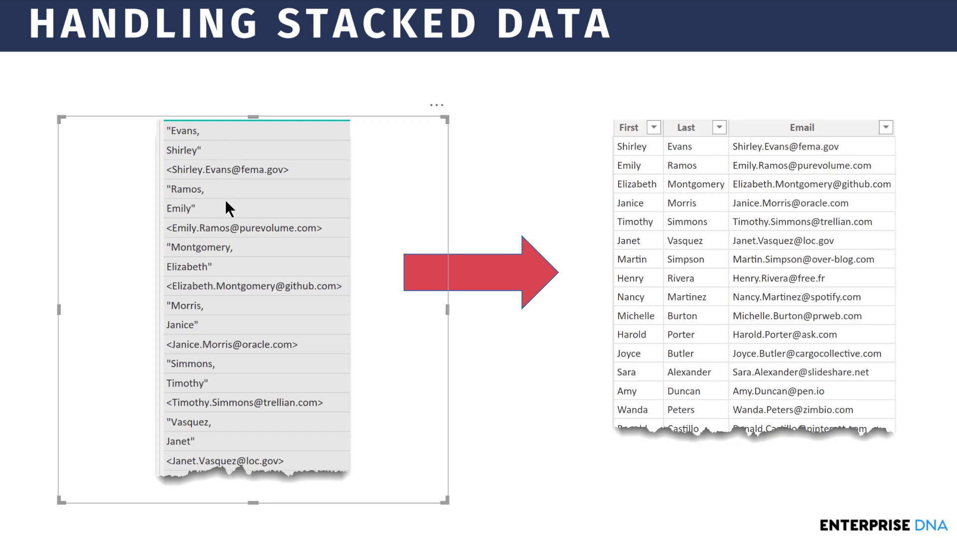
pyautogui.moveTo(270, 346)
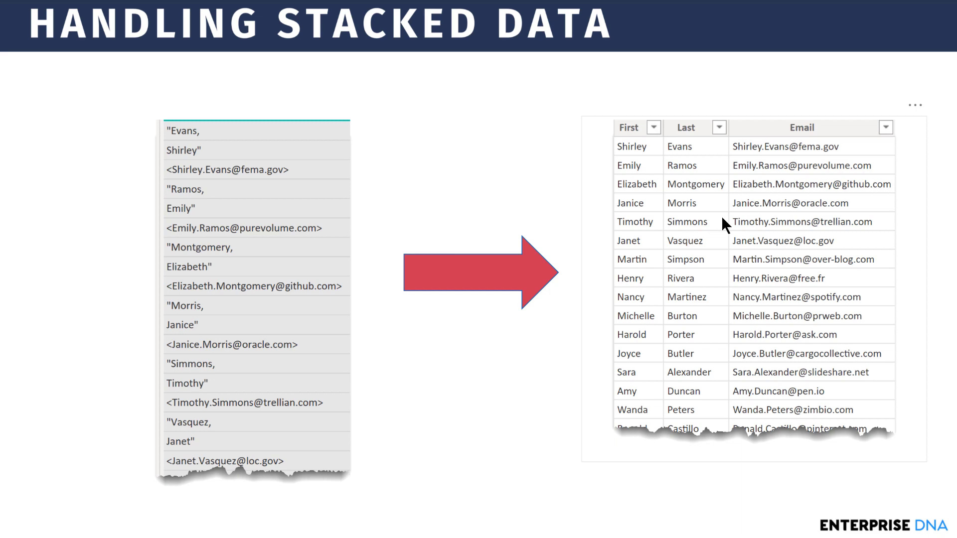
pyautogui.moveTo(740, 208)
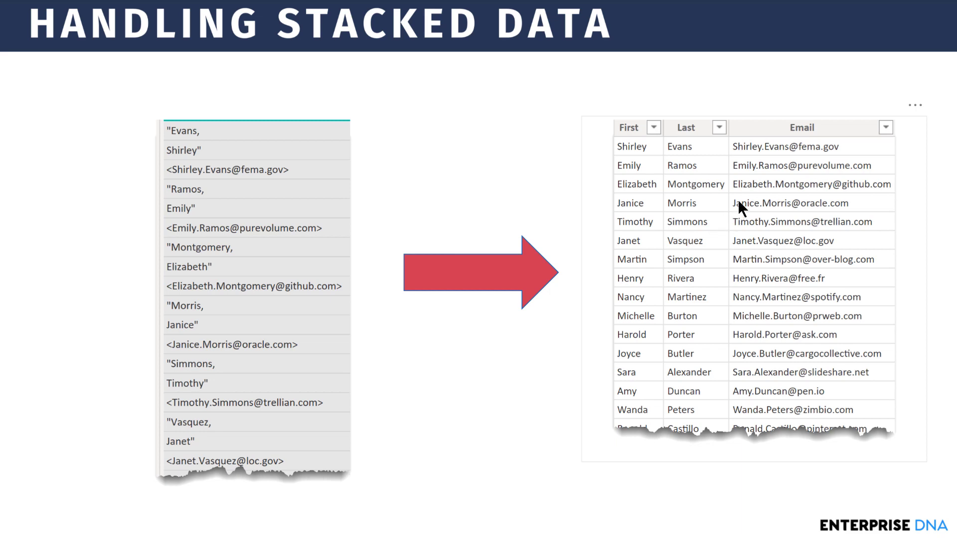
pyautogui.moveTo(738, 200)
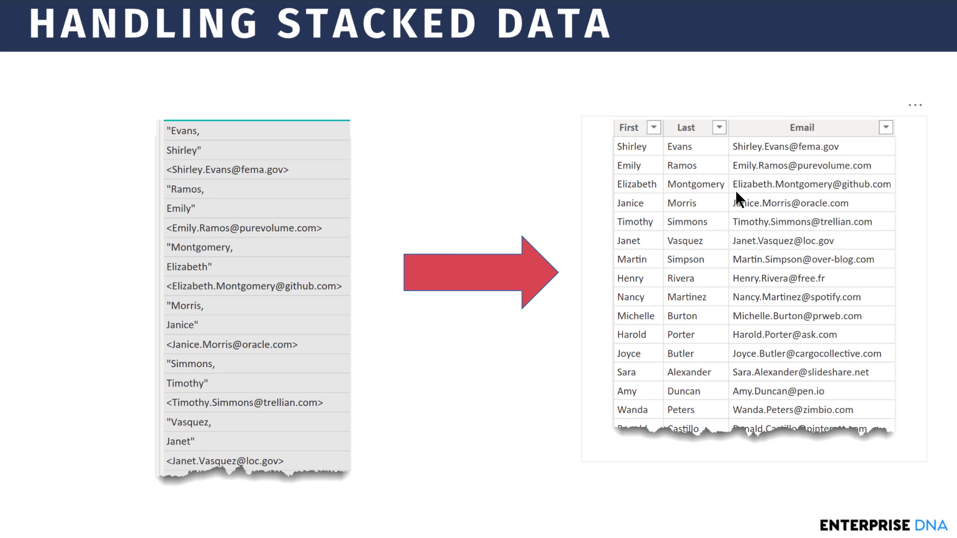
pyautogui.moveTo(494, 208)
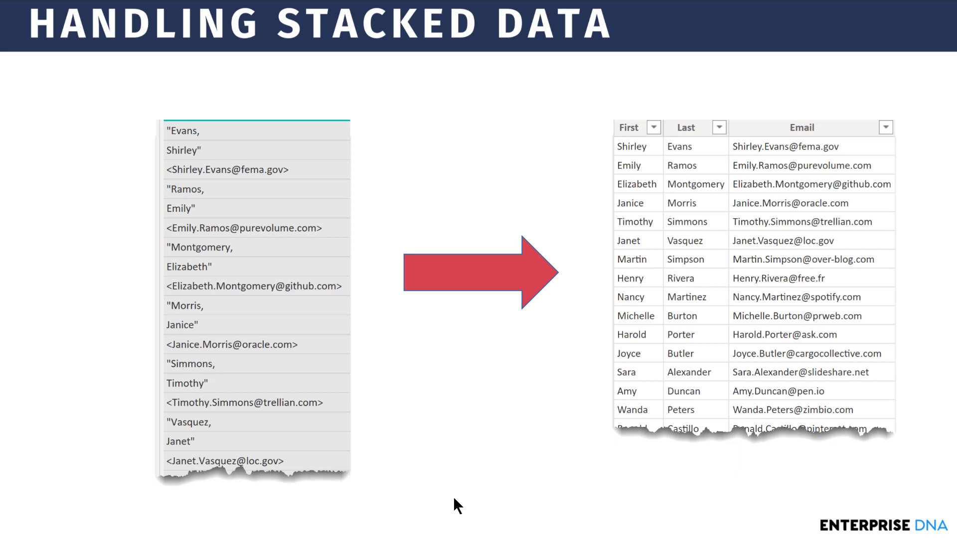
pyautogui.moveTo(444, 502)
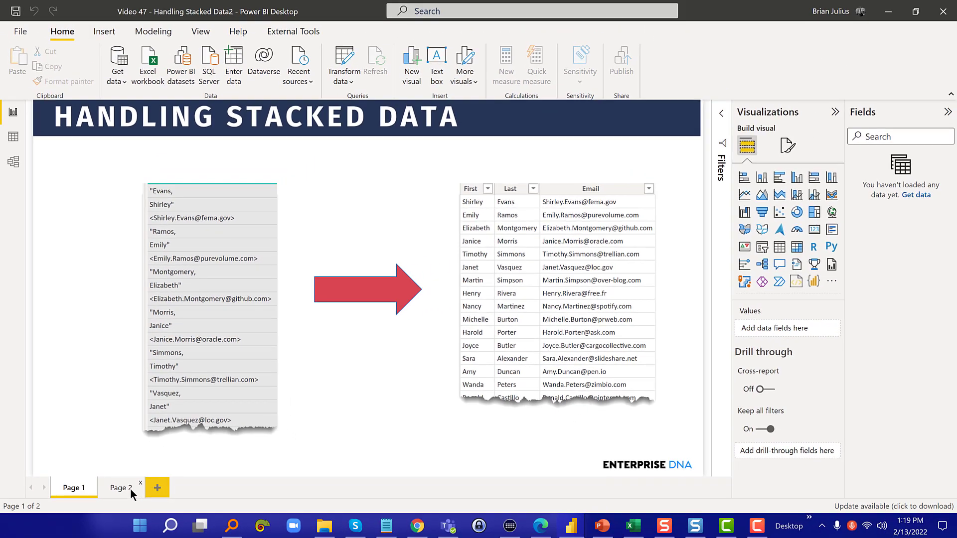
pyautogui.moveTo(129, 495)
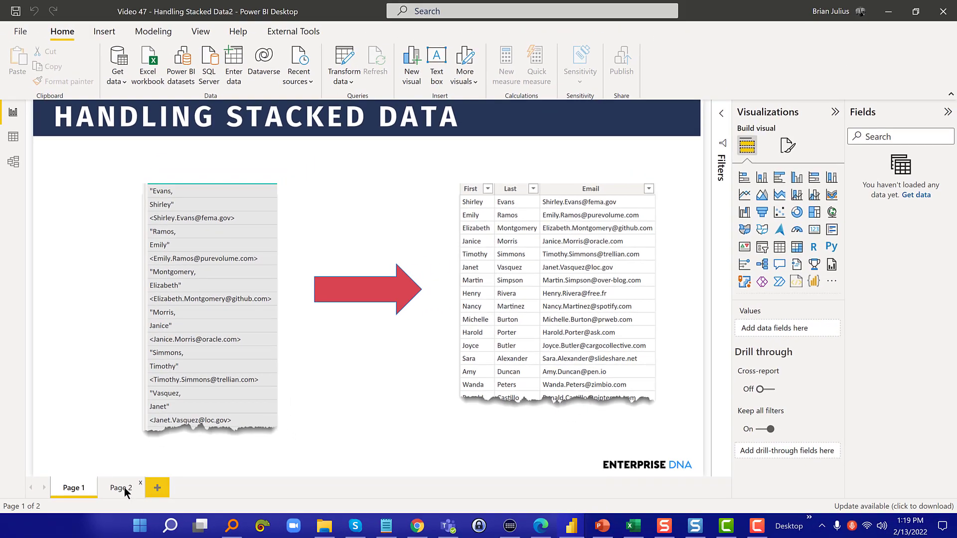
pyautogui.click(121, 488)
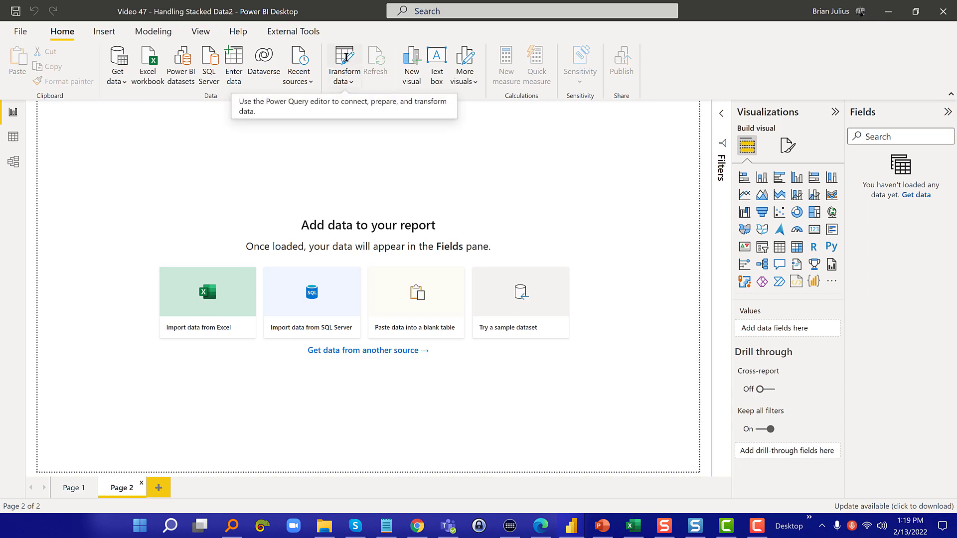
pyautogui.click(344, 64)
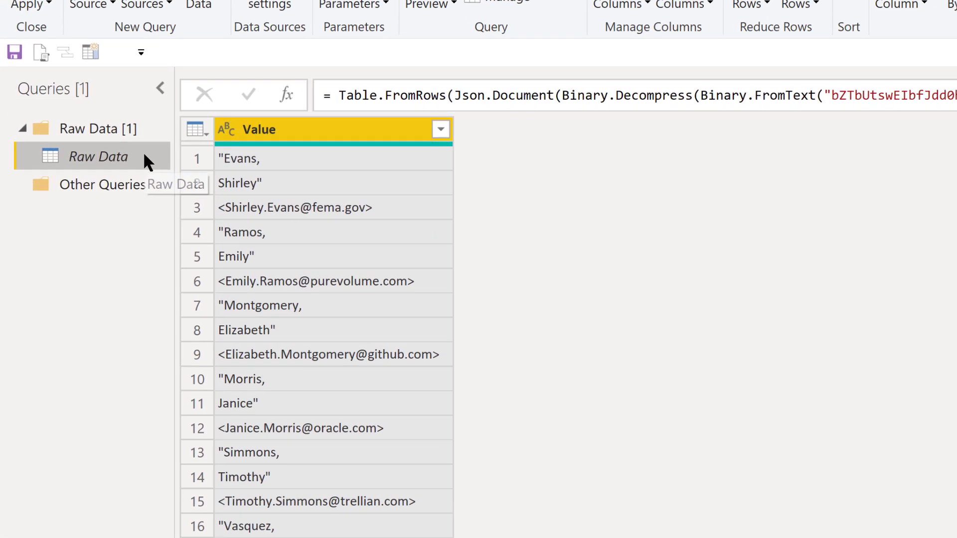
# Create a reference of the Raw Data query and rename it TestData
pyautogui.rightClick(98, 157)
pyautogui.write('T')
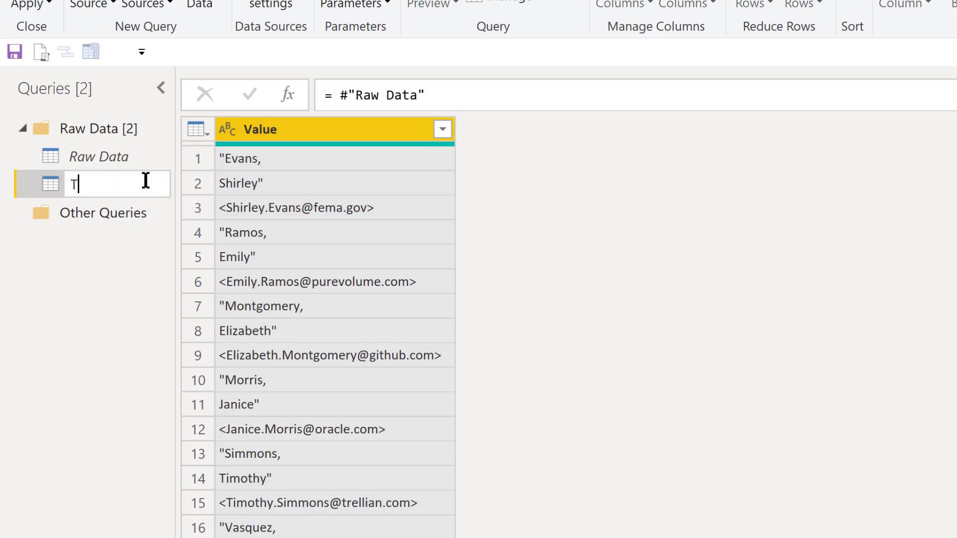
pyautogui.write('estData')
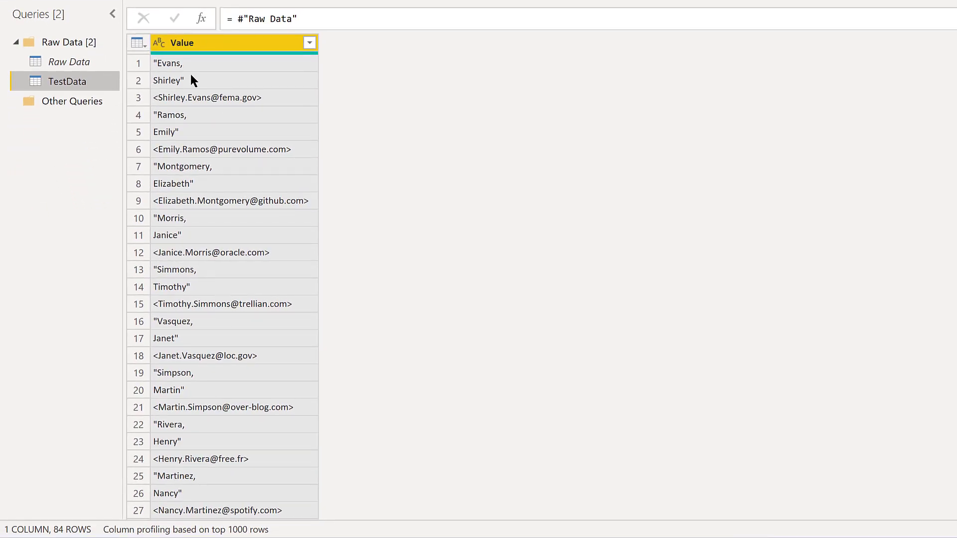
pyautogui.moveTo(224, 69)
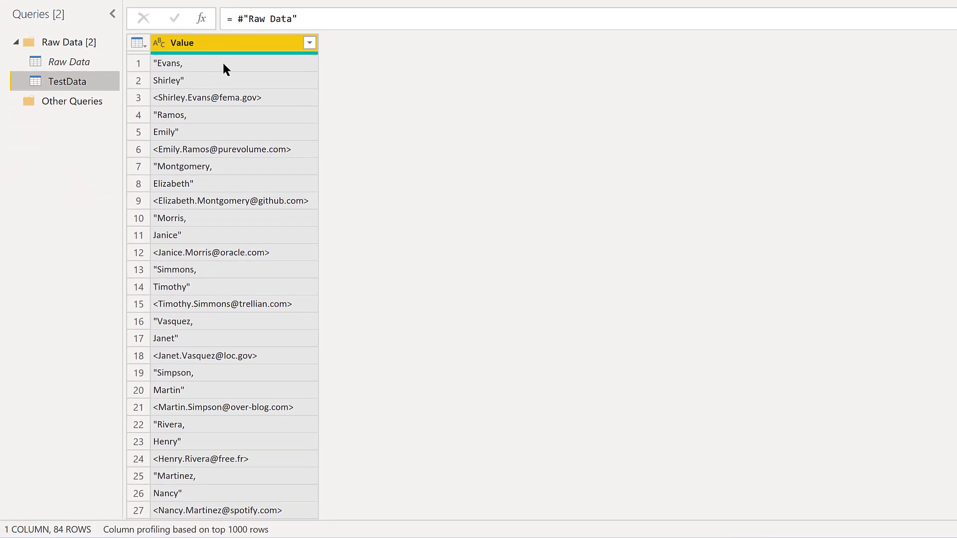
pyautogui.moveTo(310, 66)
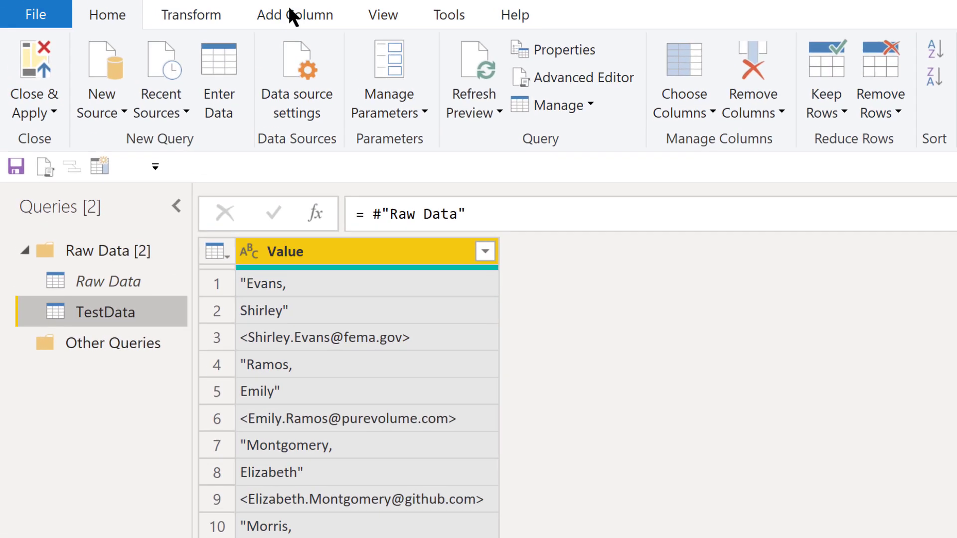
# Add a zero-based Index column to TestData from the Add Column ribbon
pyautogui.click(296, 15)
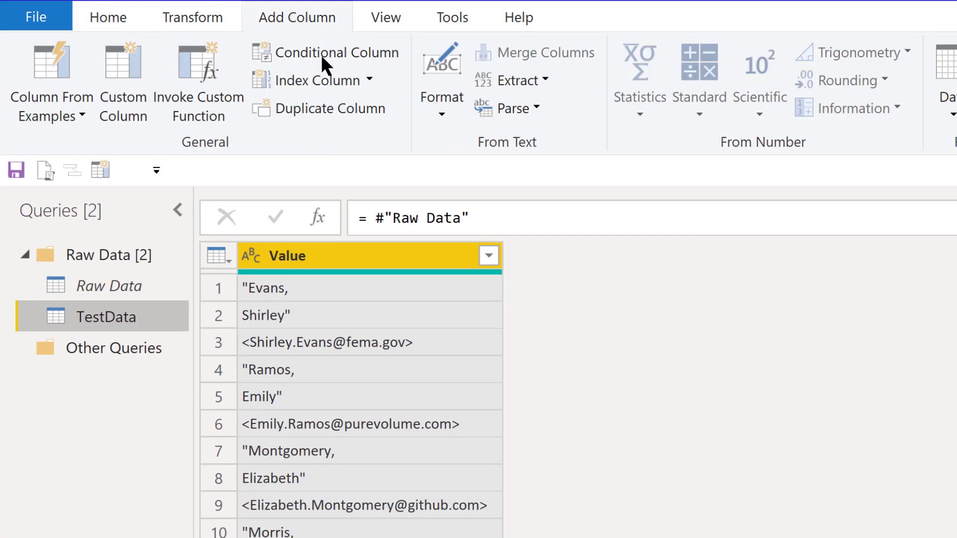
pyautogui.moveTo(311, 80)
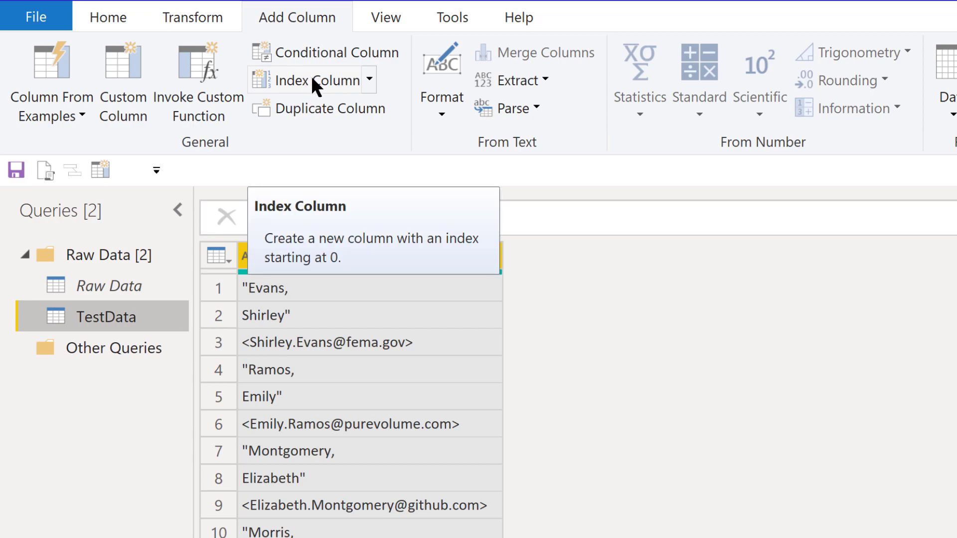
pyautogui.click(303, 79)
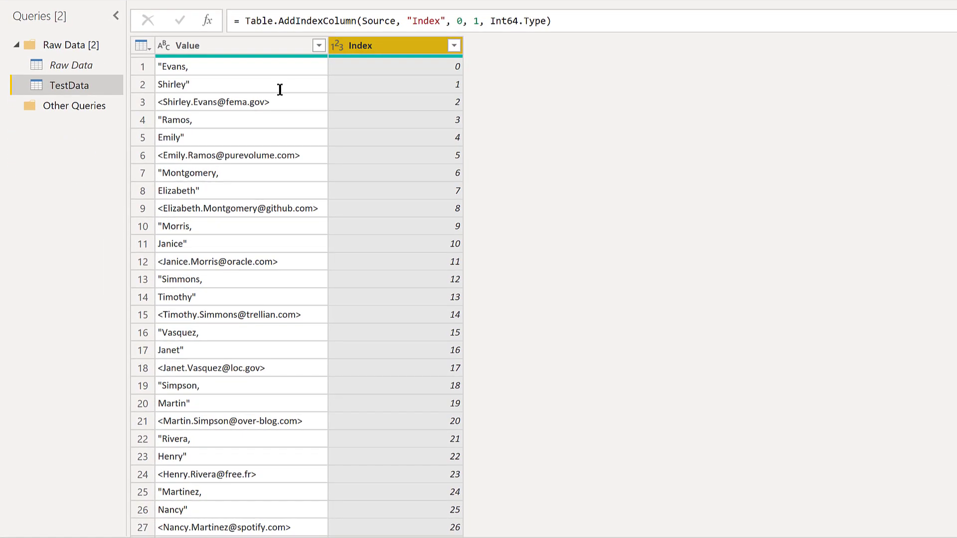
pyautogui.click(238, 66)
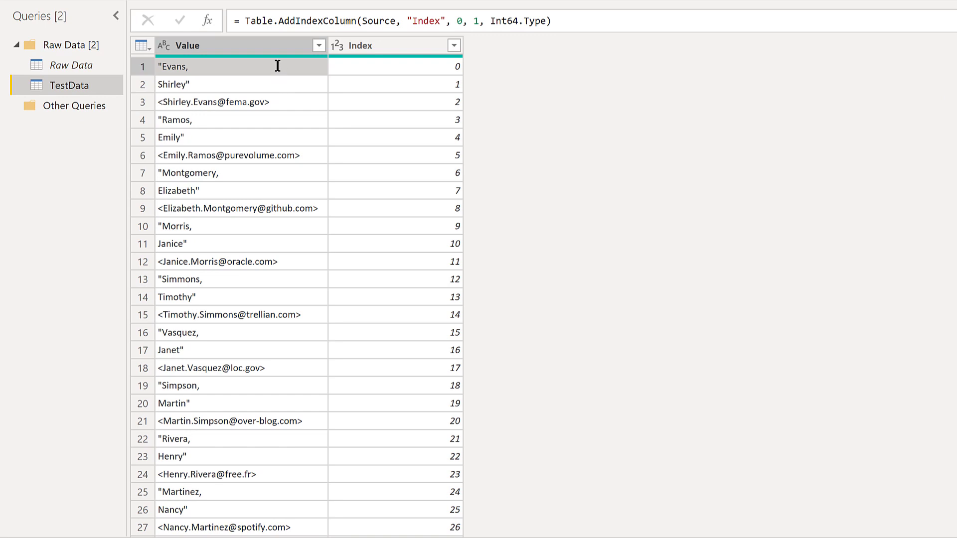
pyautogui.moveTo(287, 140)
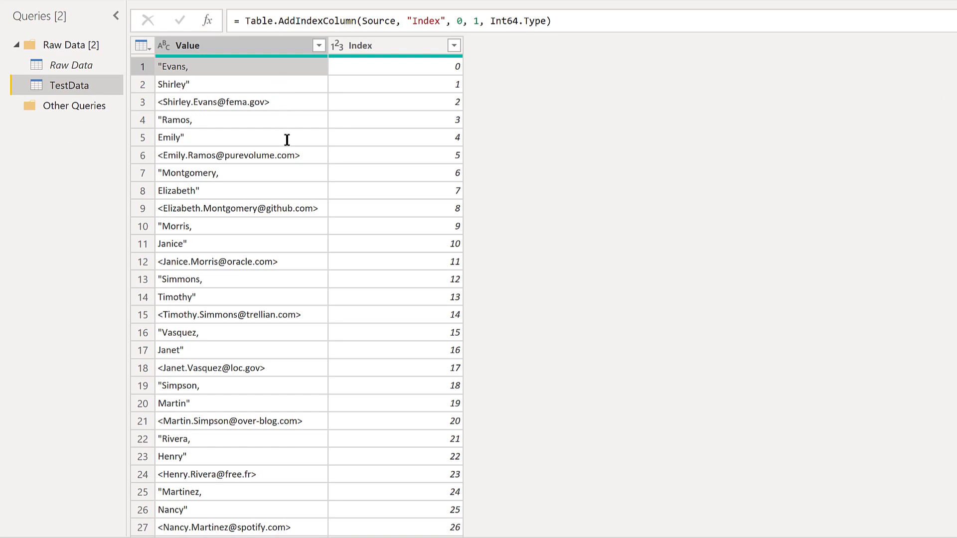
pyautogui.moveTo(255, 265)
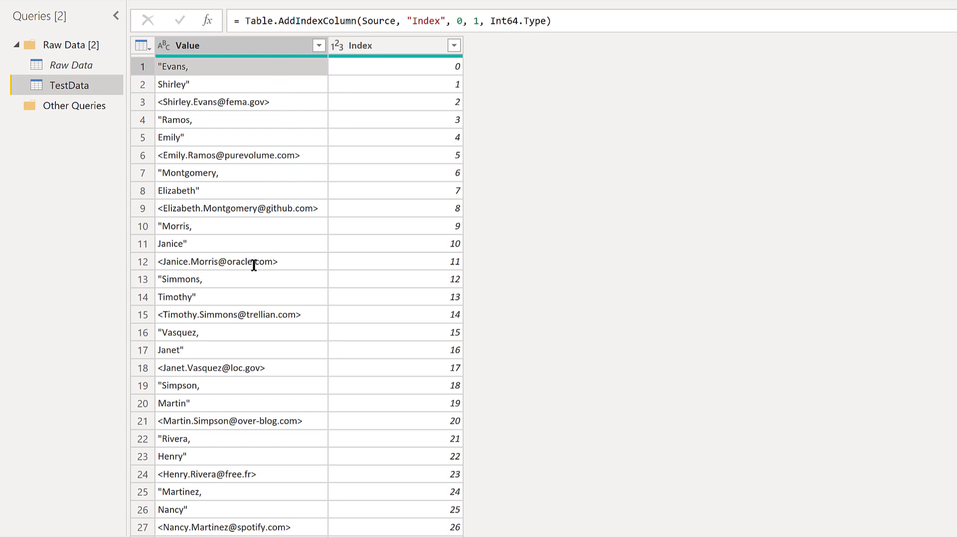
pyautogui.moveTo(242, 230)
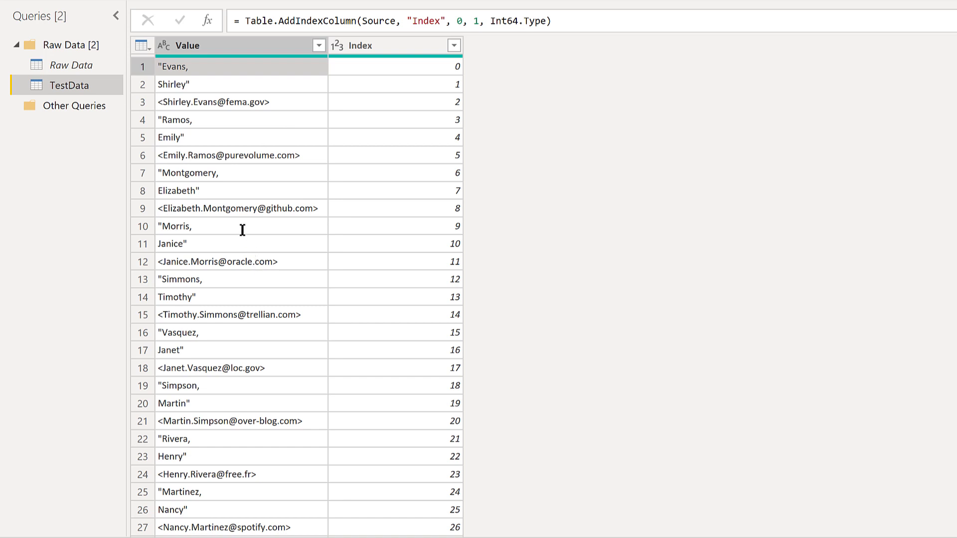
pyautogui.moveTo(555, 174)
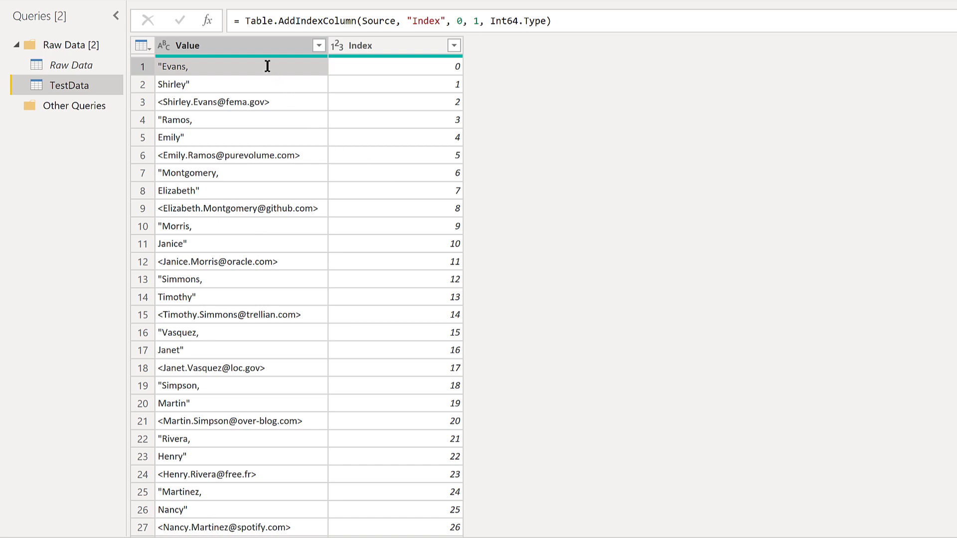
pyautogui.moveTo(282, 461)
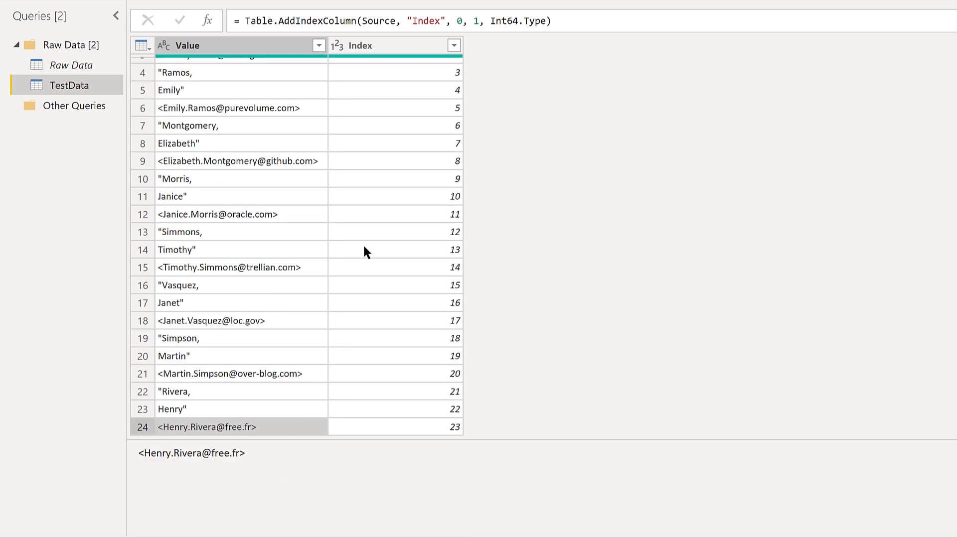
pyautogui.moveTo(710, 64)
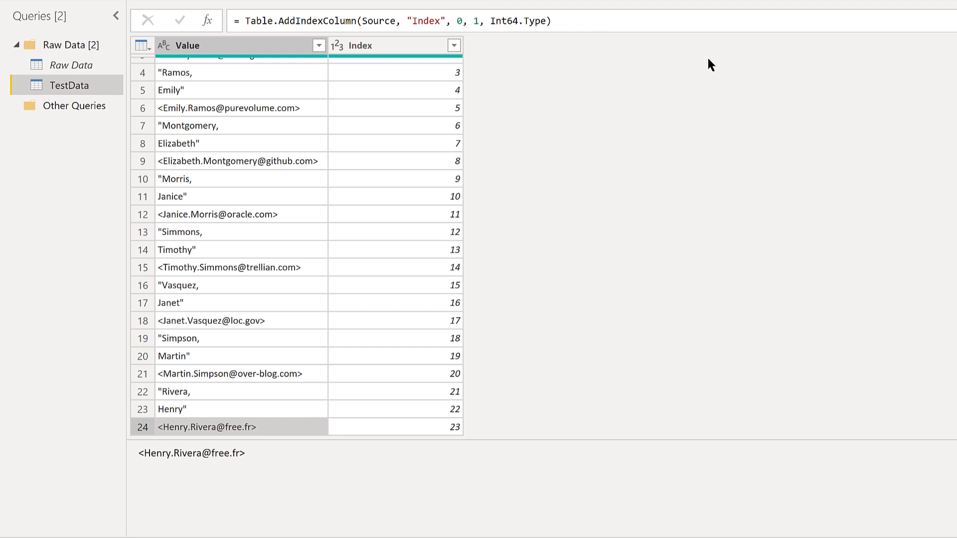
pyautogui.moveTo(529, 132)
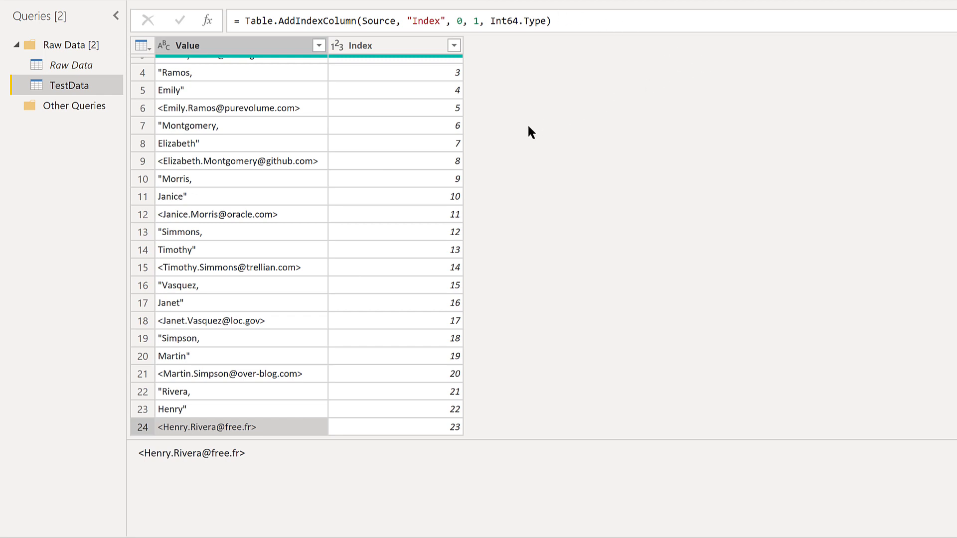
pyautogui.scroll(3)
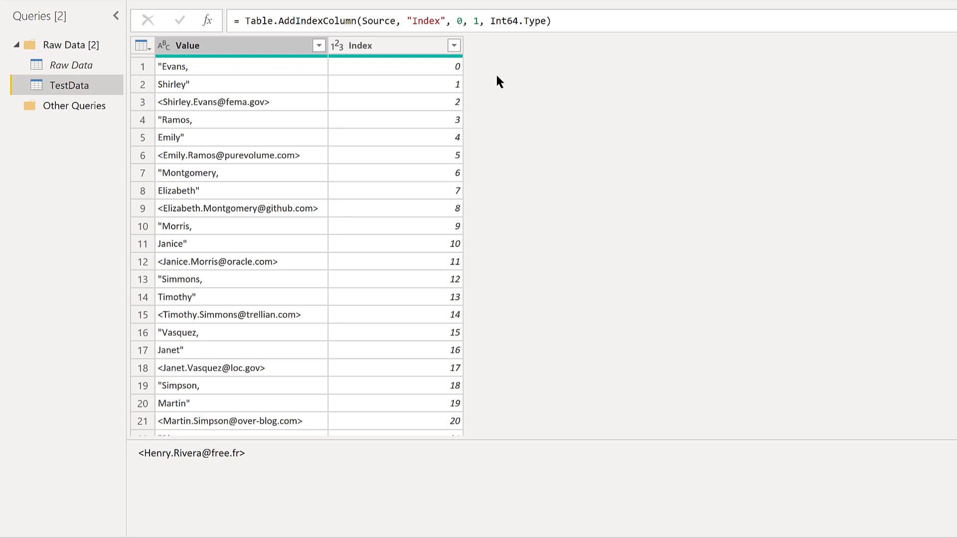
pyautogui.moveTo(312, 62)
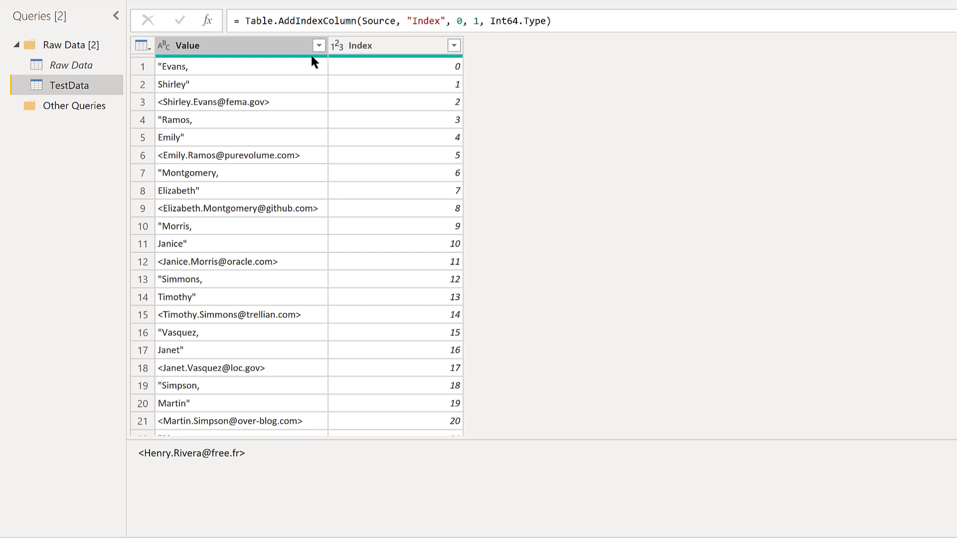
pyautogui.moveTo(284, 98)
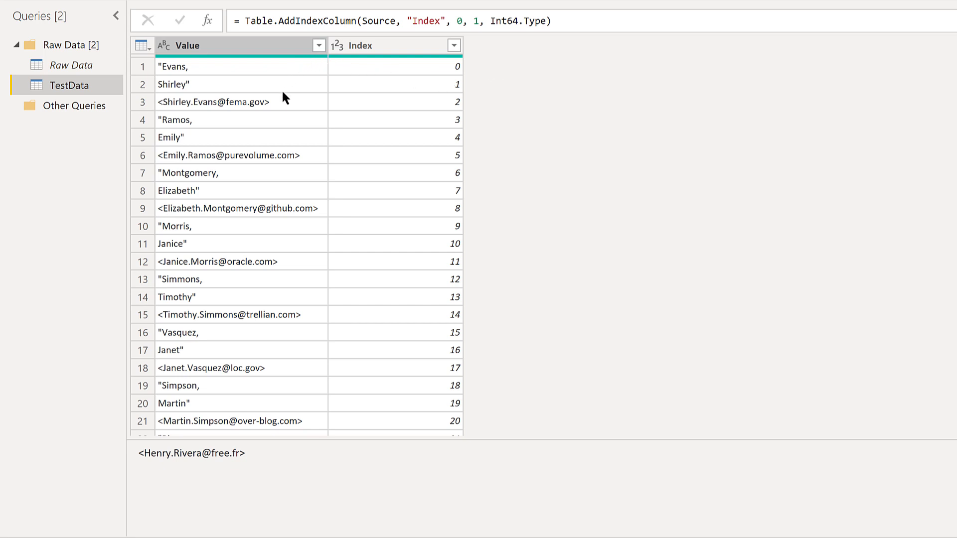
pyautogui.moveTo(287, 165)
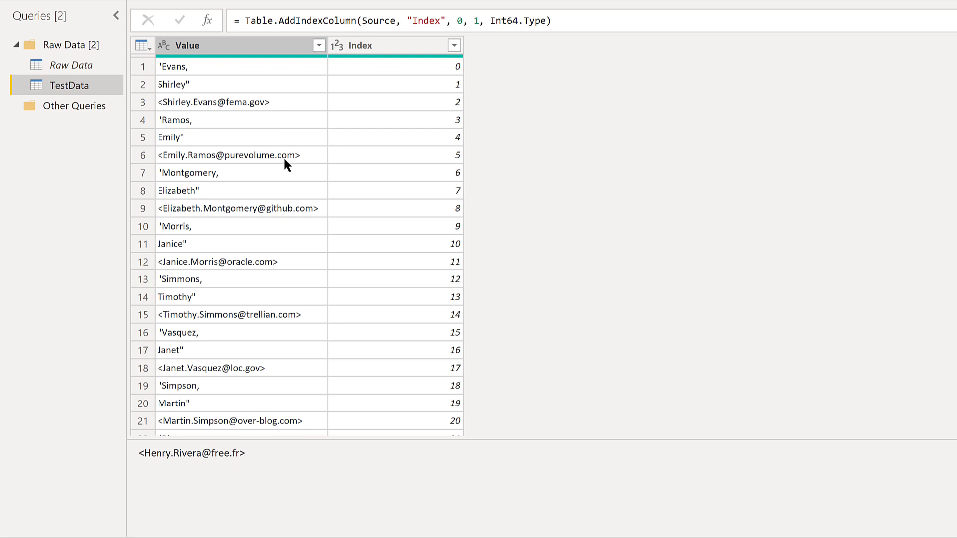
pyautogui.moveTo(504, 54)
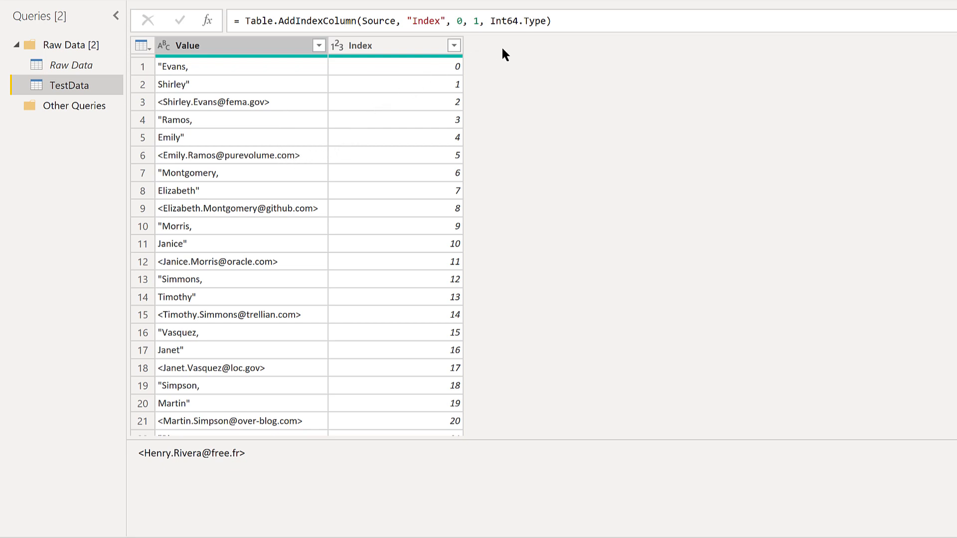
pyautogui.moveTo(491, 62)
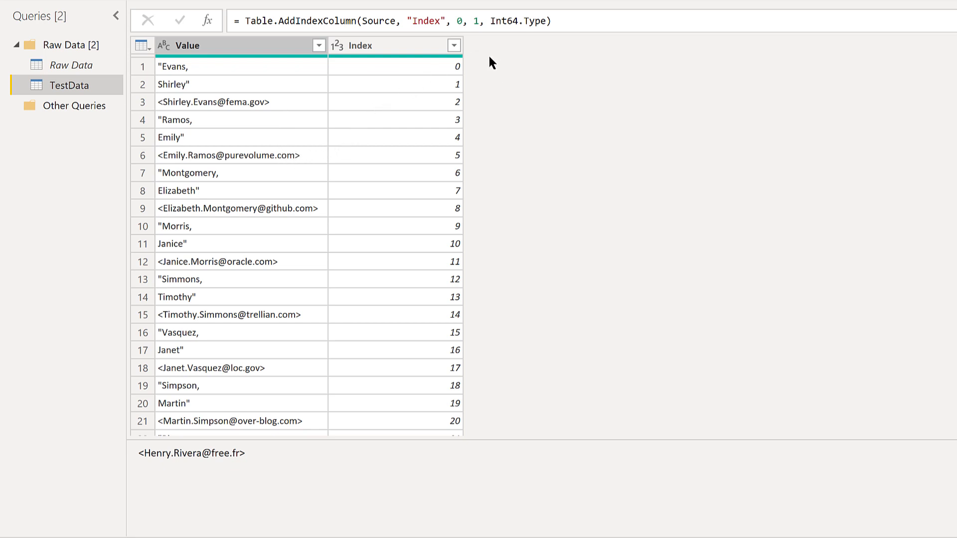
pyautogui.moveTo(473, 80)
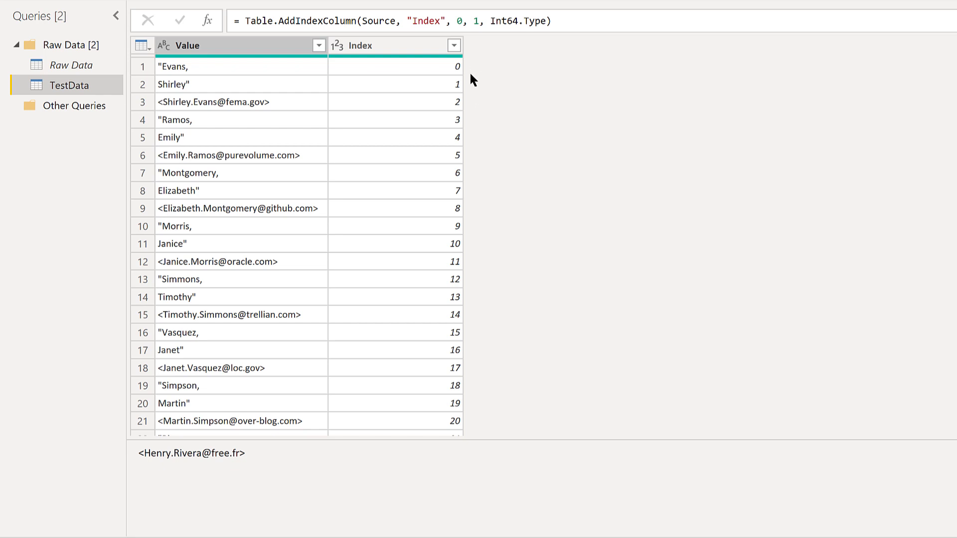
pyautogui.moveTo(481, 156)
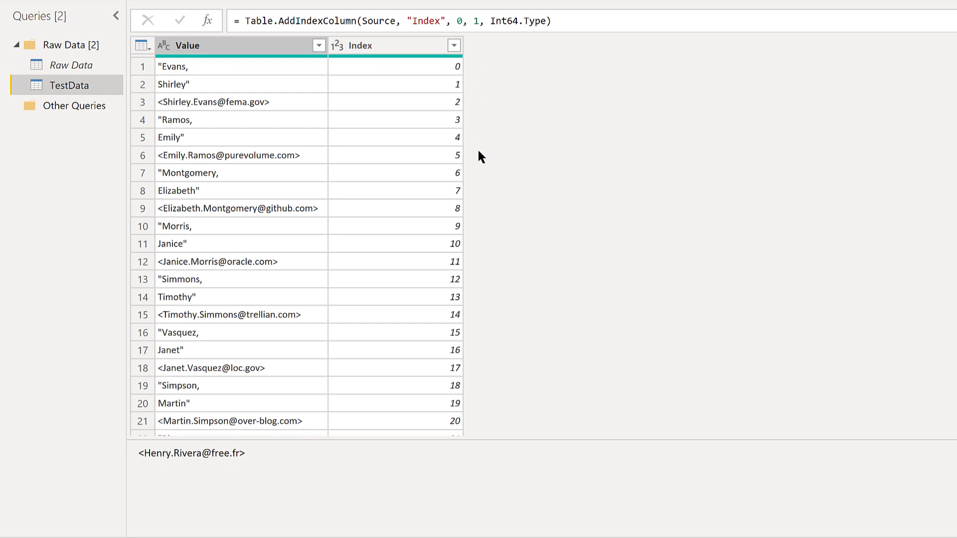
pyautogui.moveTo(486, 139)
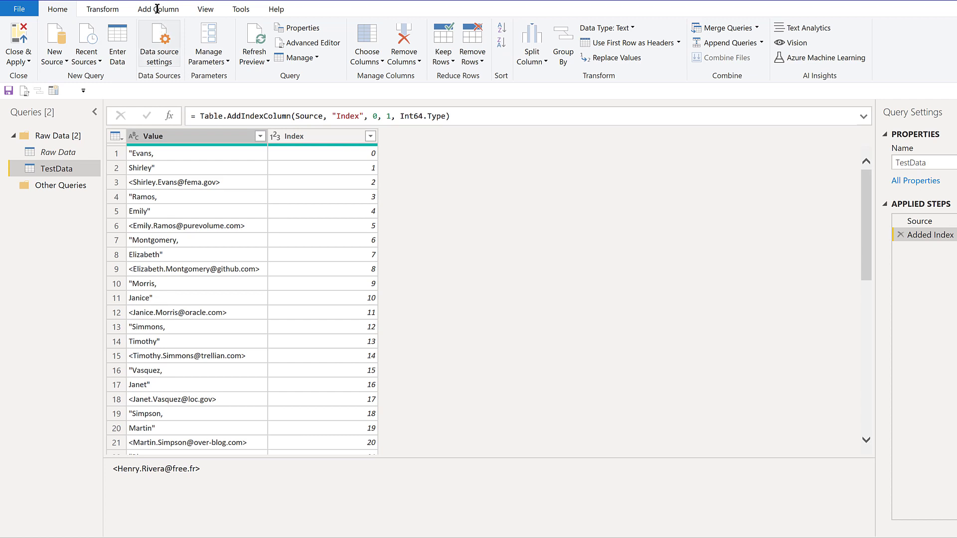
# Add a Modulo column computing Index mod 3 via Standard > Modulo
pyautogui.click(157, 9)
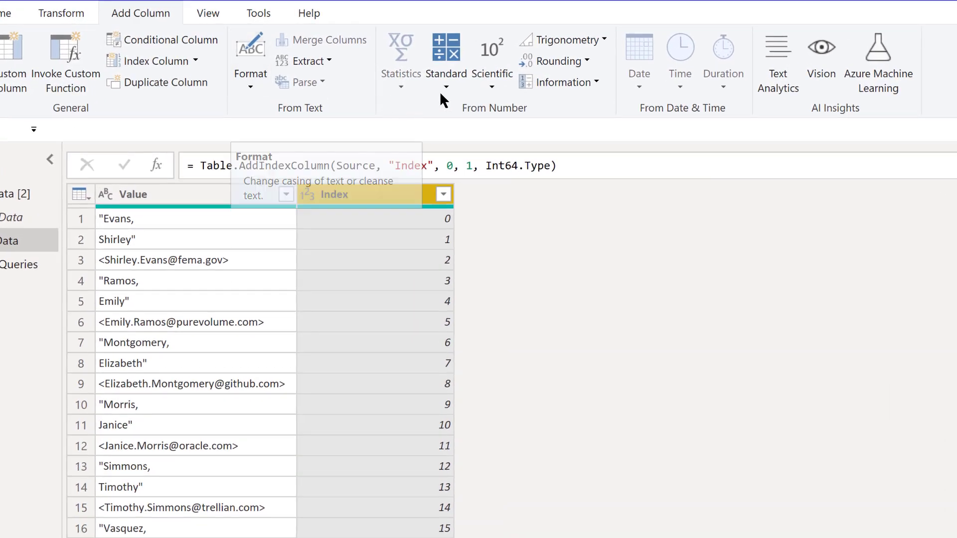
pyautogui.click(445, 55)
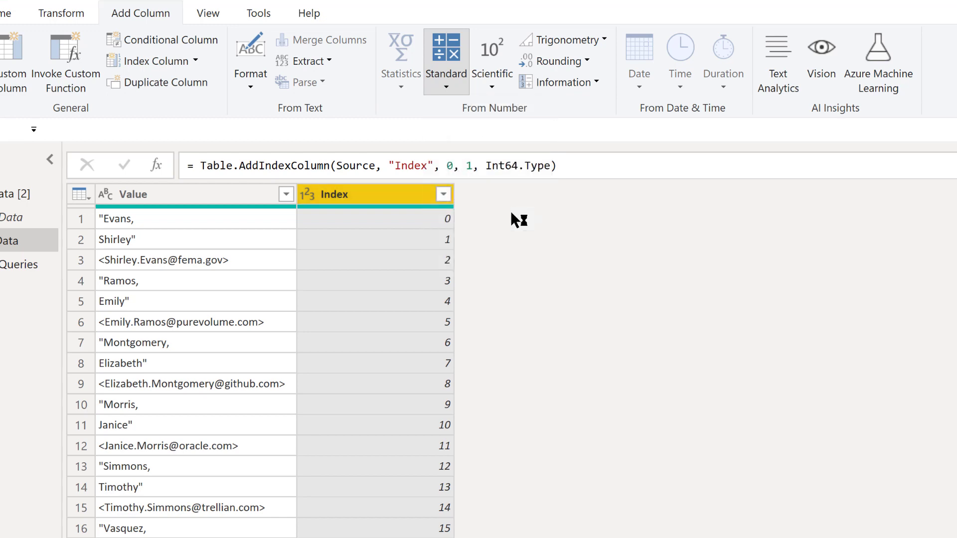
pyautogui.click(446, 82)
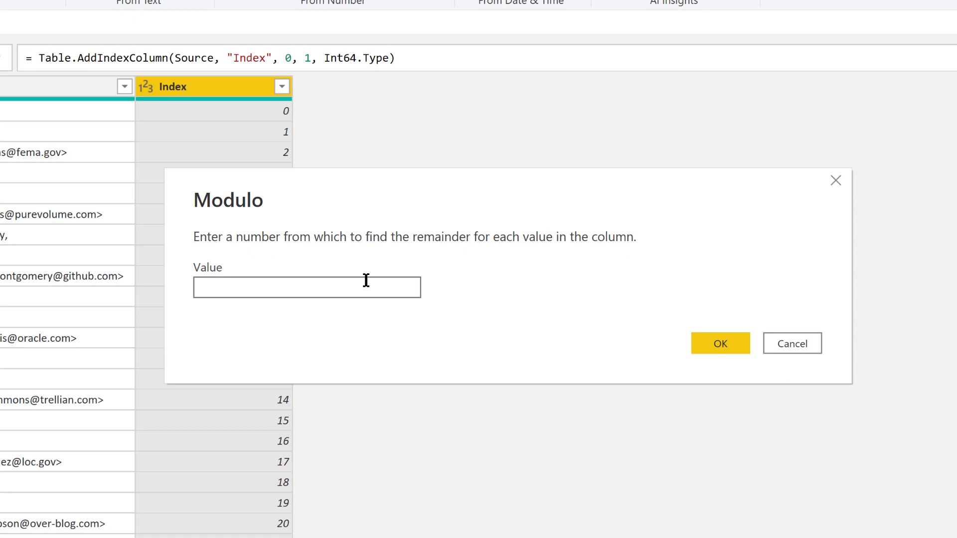
pyautogui.write('3')
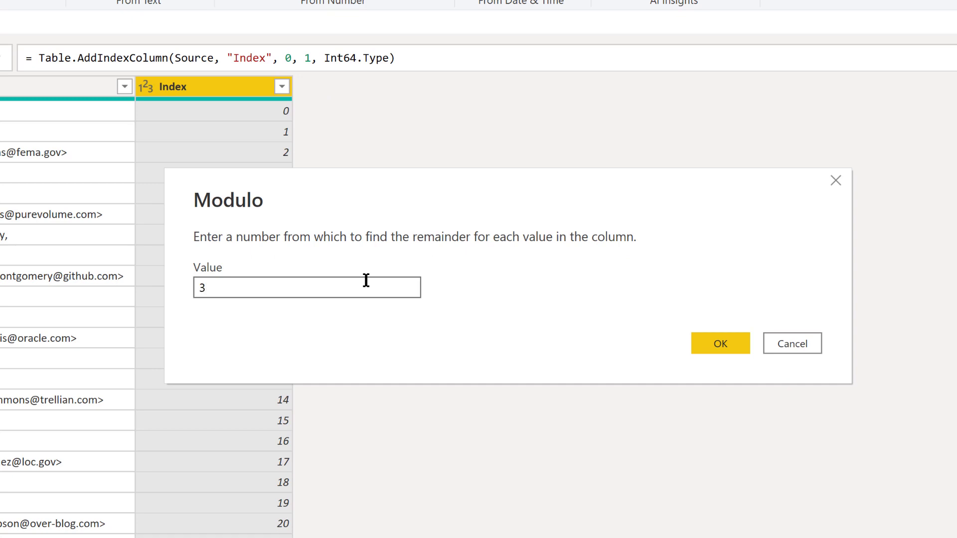
pyautogui.click(719, 342)
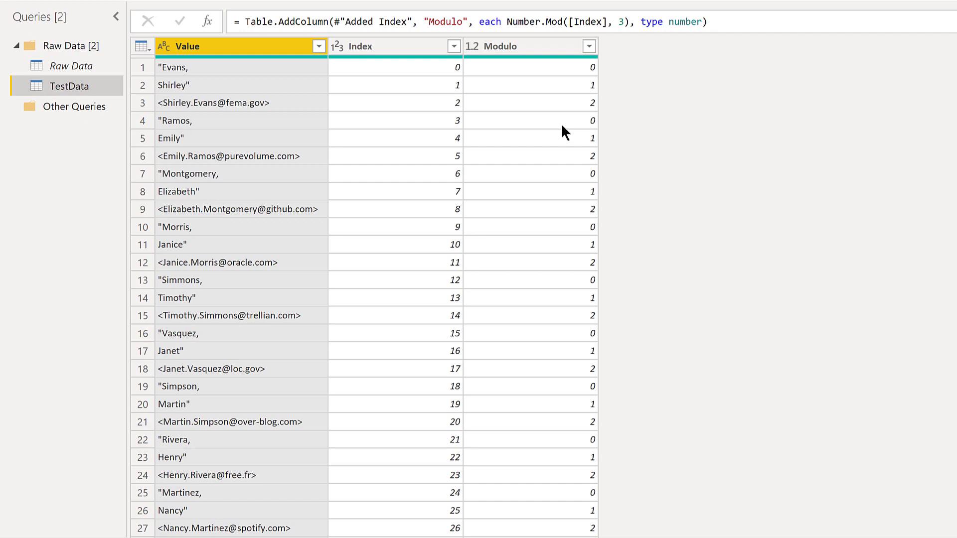
pyautogui.moveTo(467, 123)
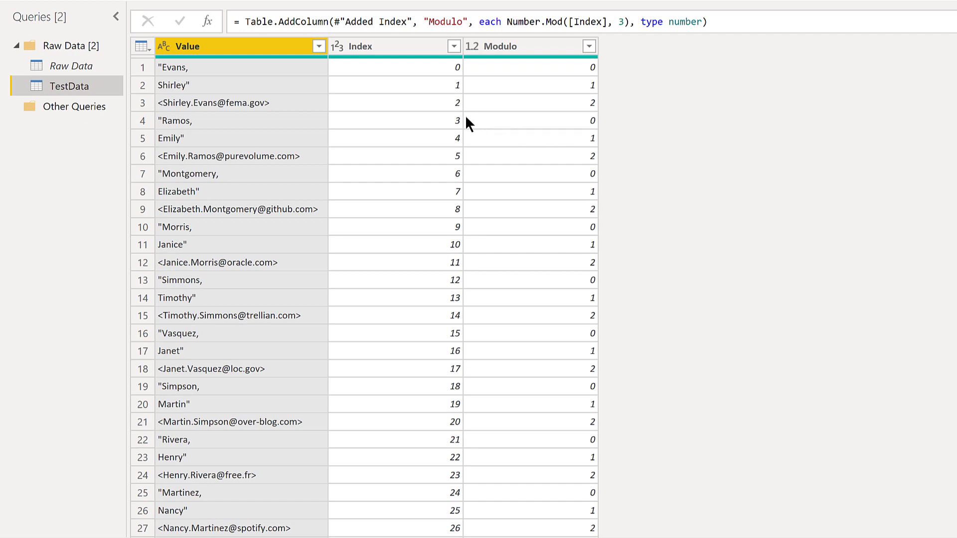
pyautogui.moveTo(491, 122)
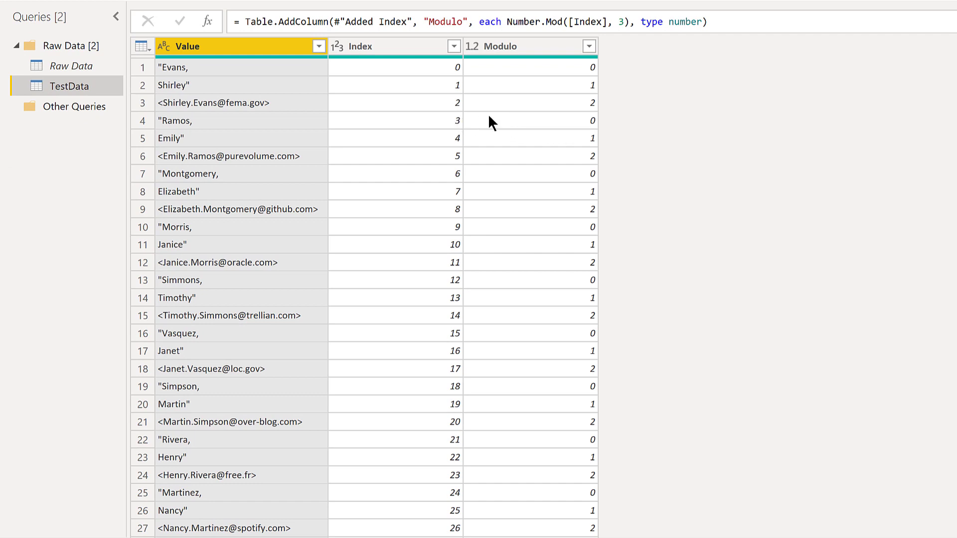
pyautogui.moveTo(537, 139)
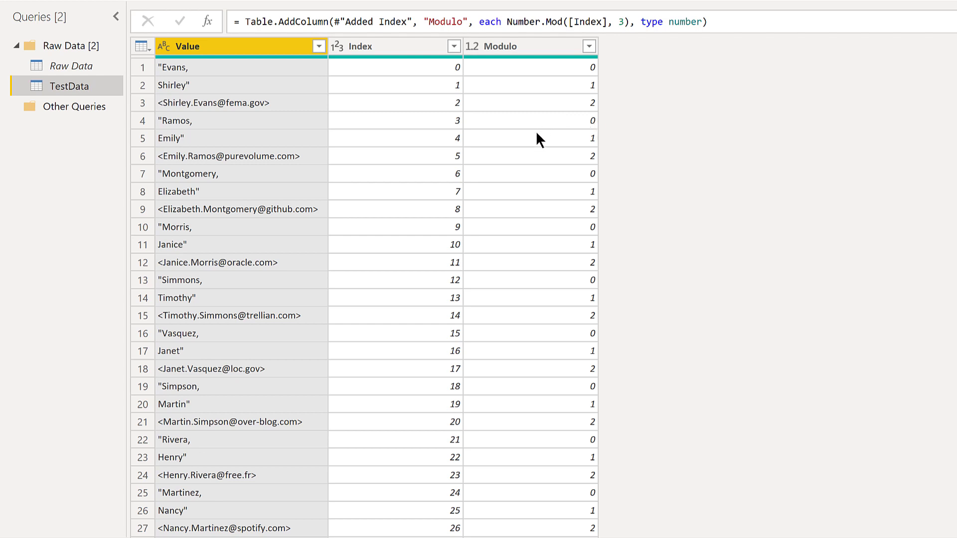
pyautogui.moveTo(543, 168)
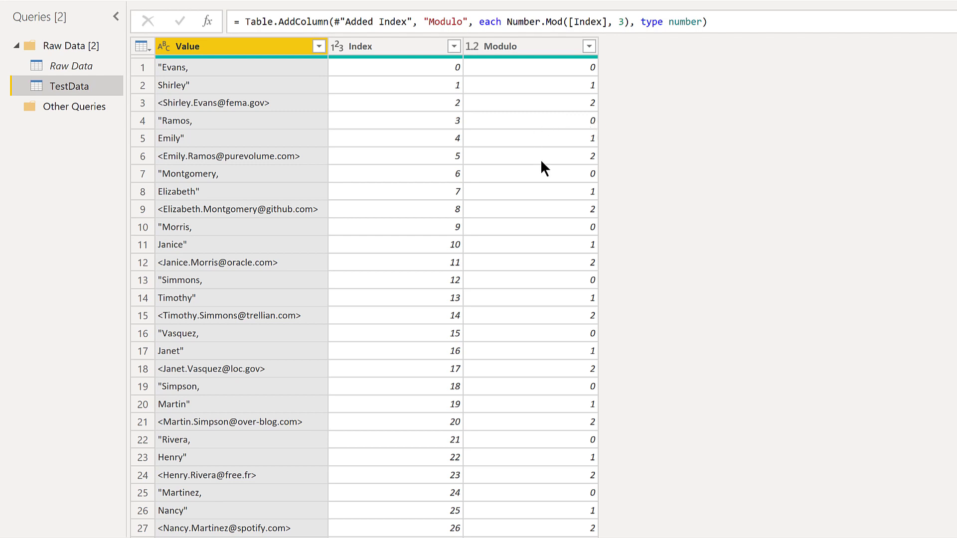
pyautogui.moveTo(546, 173)
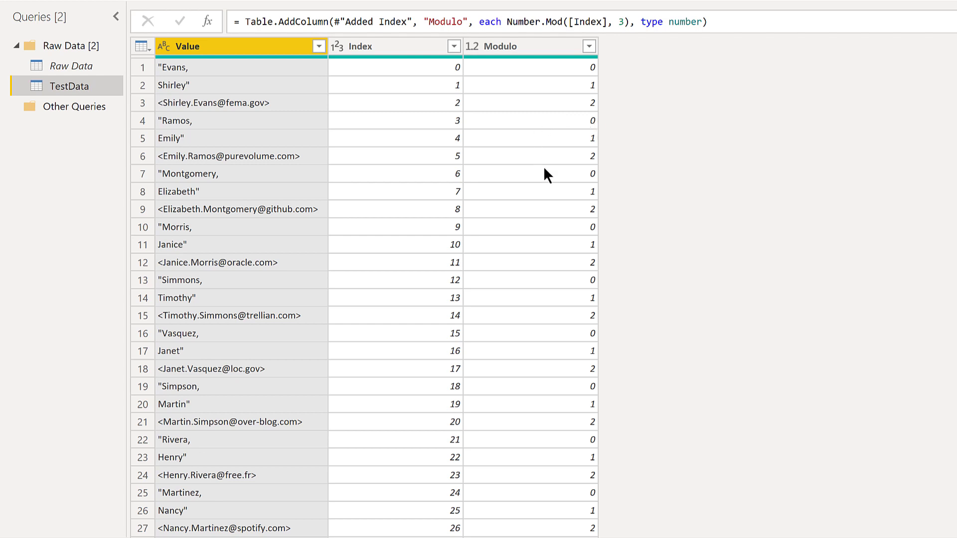
pyautogui.moveTo(548, 178)
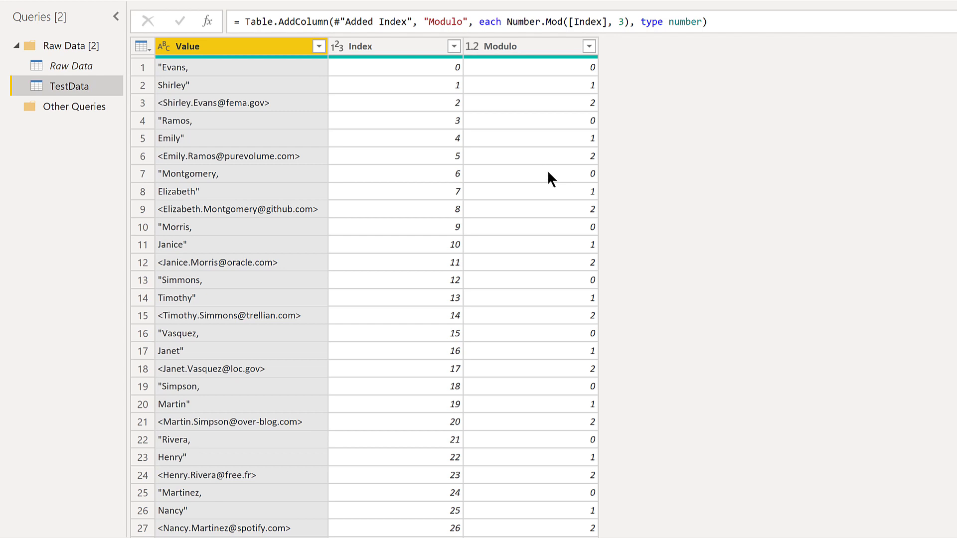
pyautogui.moveTo(608, 103)
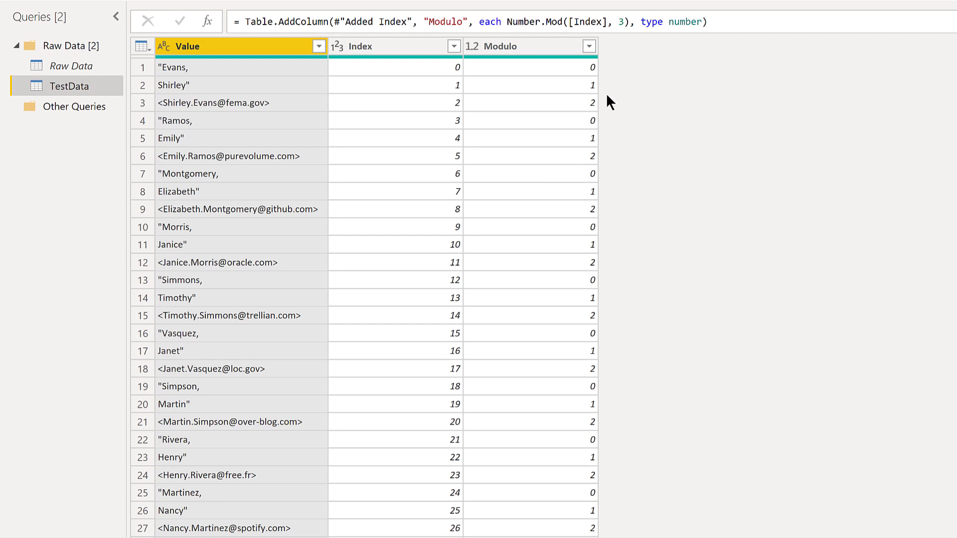
pyautogui.moveTo(612, 387)
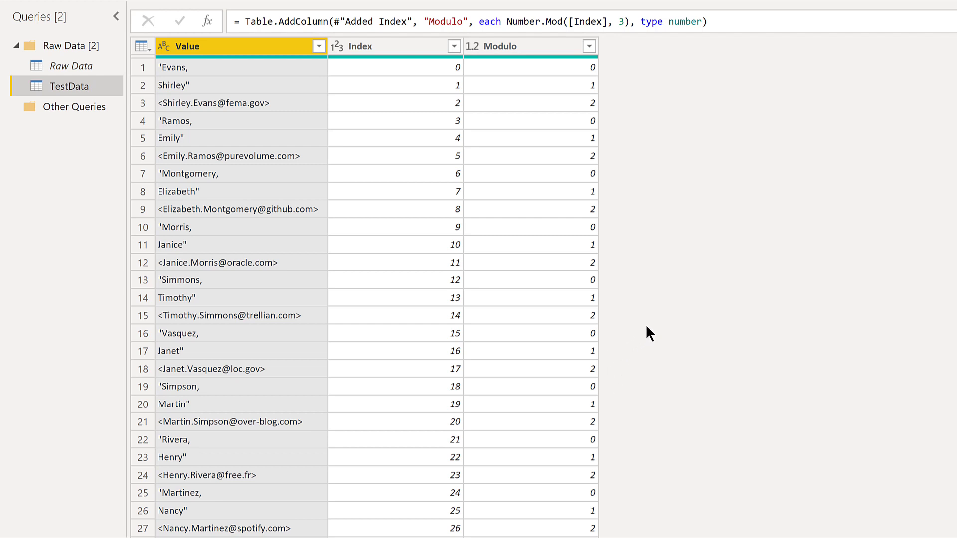
pyautogui.moveTo(322, 82)
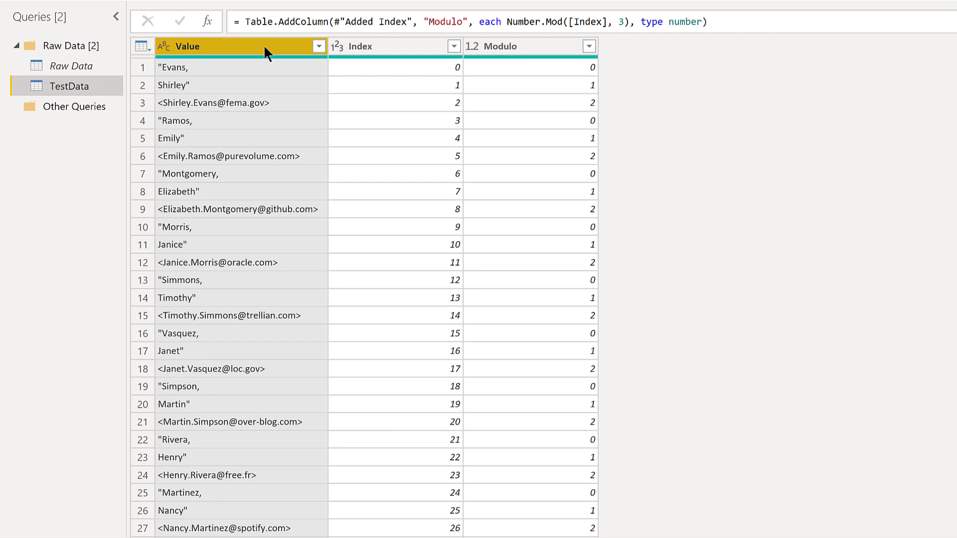
pyautogui.moveTo(262, 51)
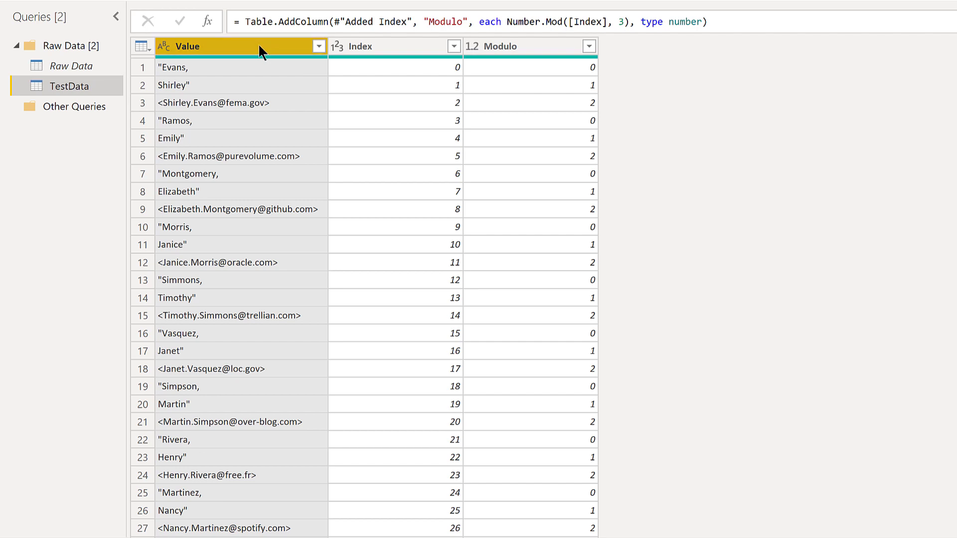
# Replace the " character in the Value column with nothing
pyautogui.rightClick(256, 46)
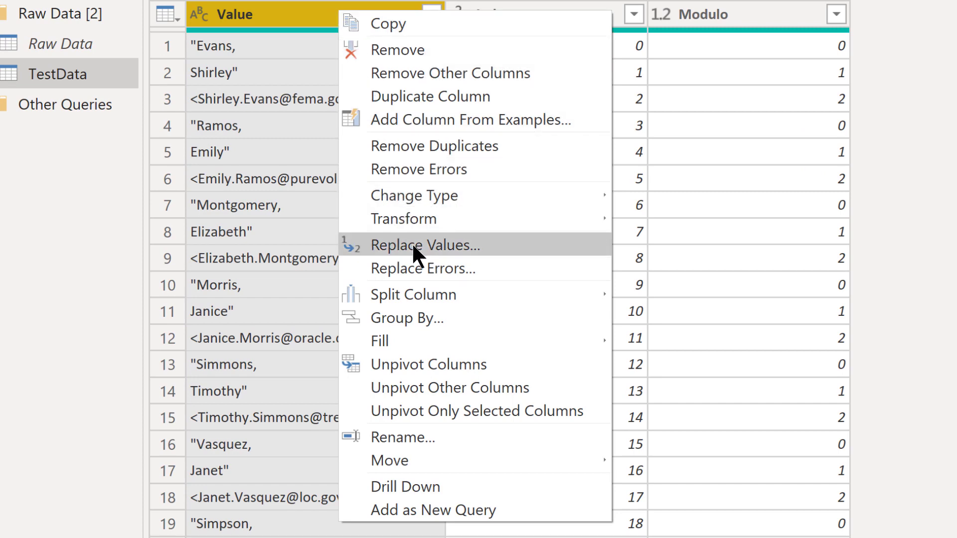
pyautogui.click(425, 245)
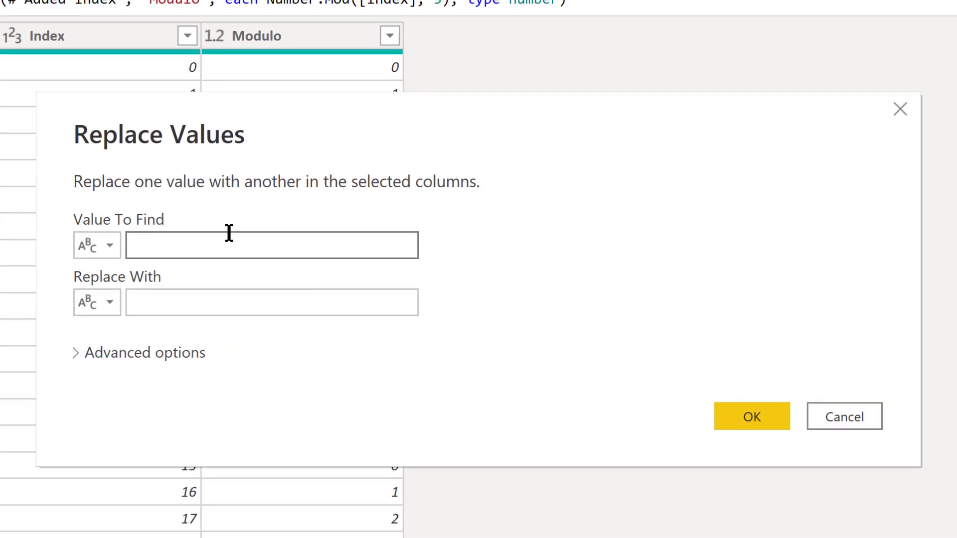
pyautogui.write('"')
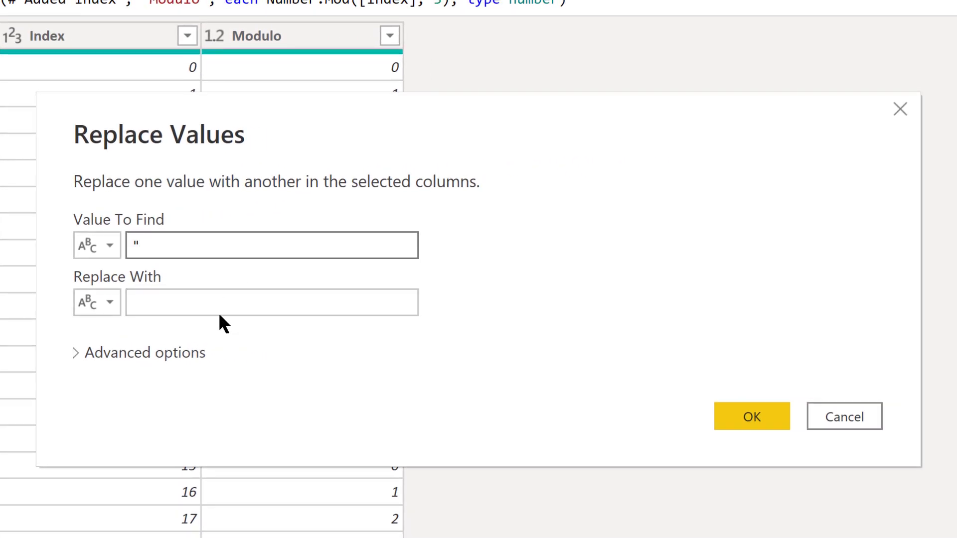
pyautogui.click(271, 302)
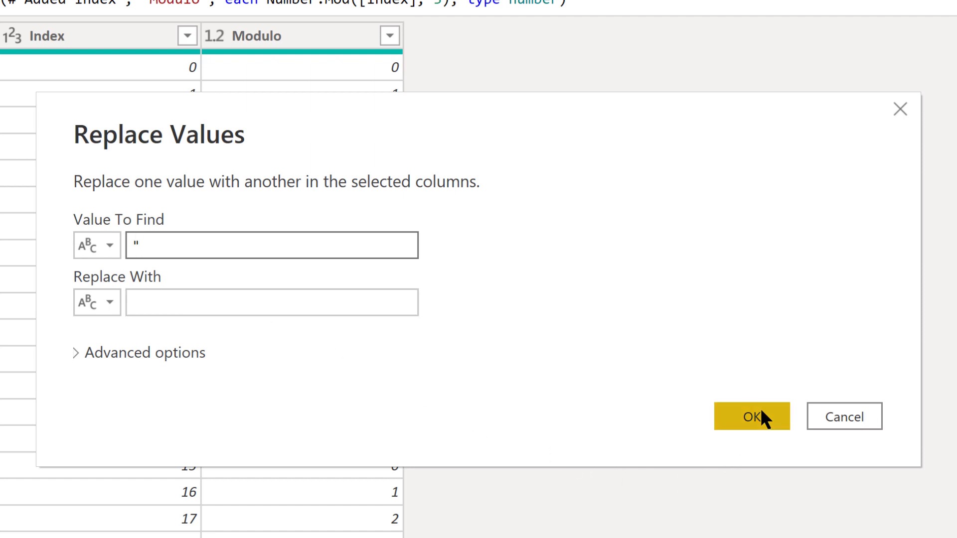
pyautogui.click(752, 417)
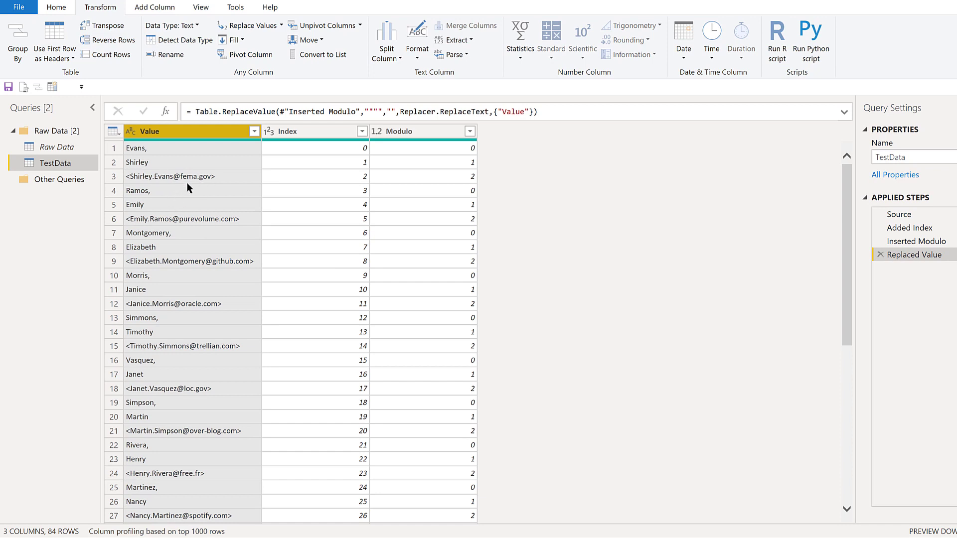
pyautogui.click(114, 176)
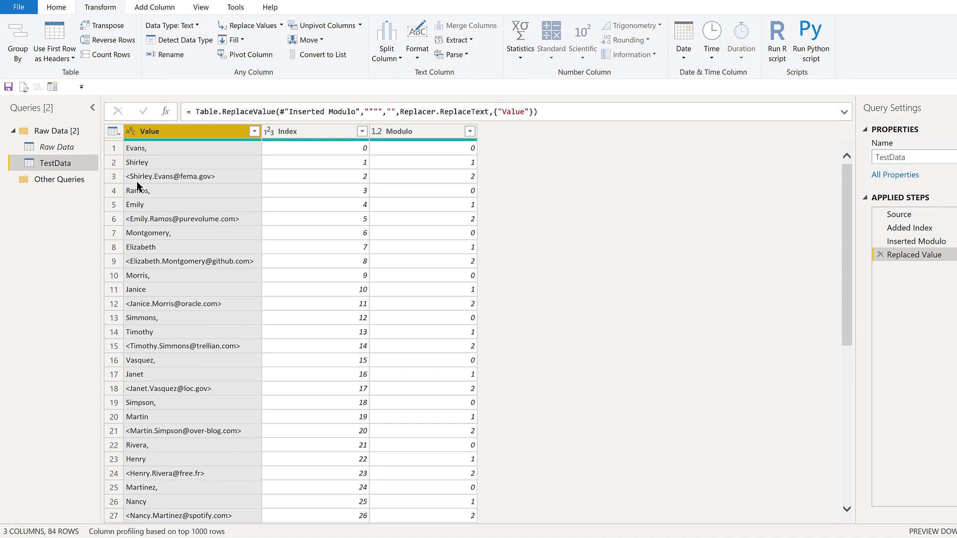
pyautogui.moveTo(135, 186)
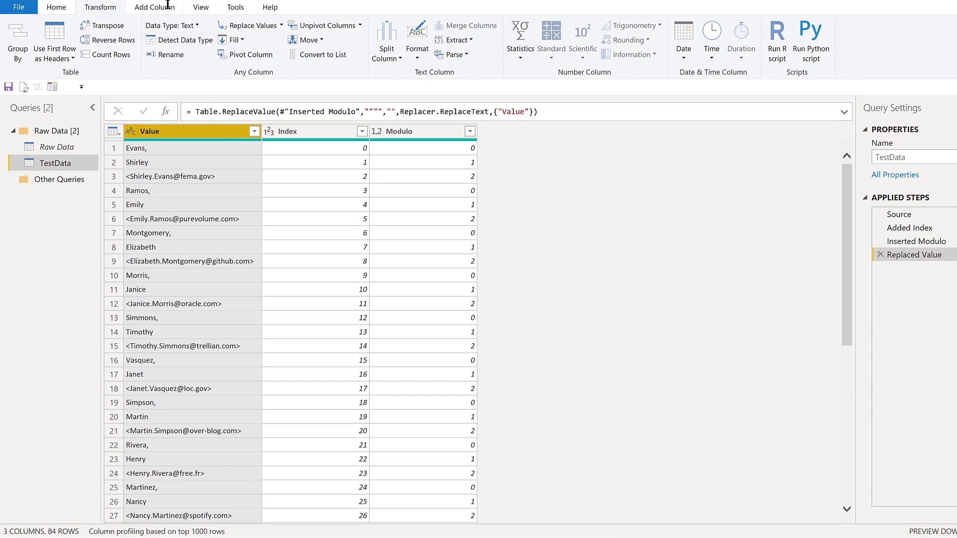
pyautogui.moveTo(163, 7)
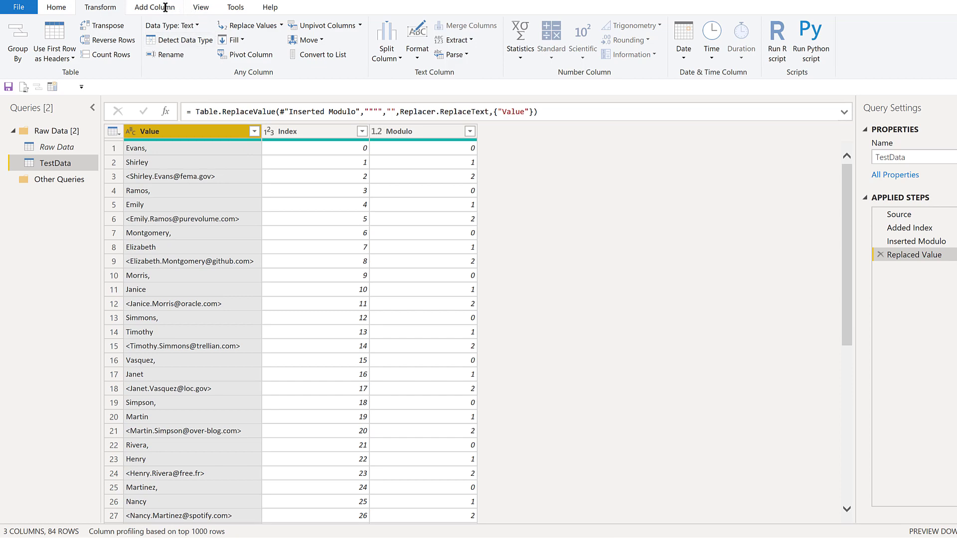
# Begin a custom column formula with Text.Remove( in the Custom Column dialog
pyautogui.click(56, 9)
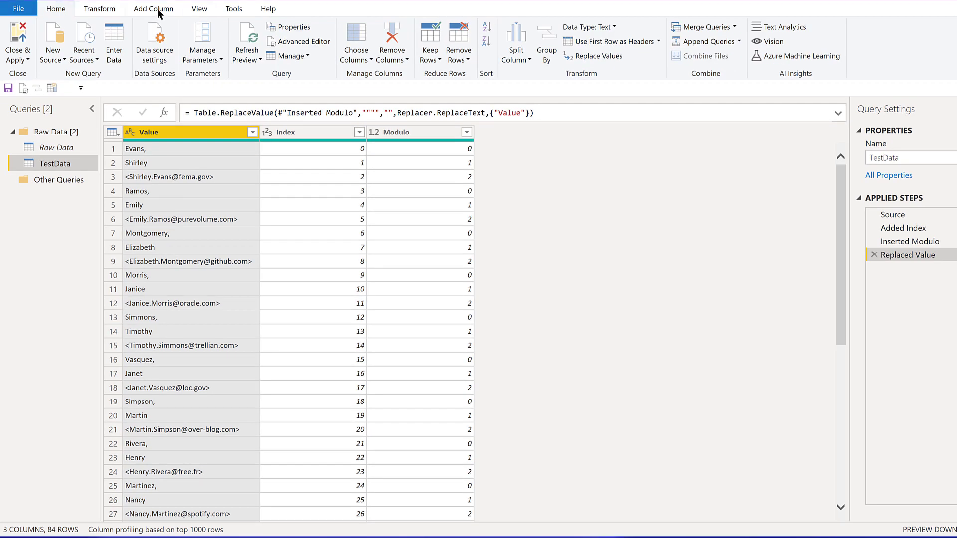
pyautogui.click(153, 9)
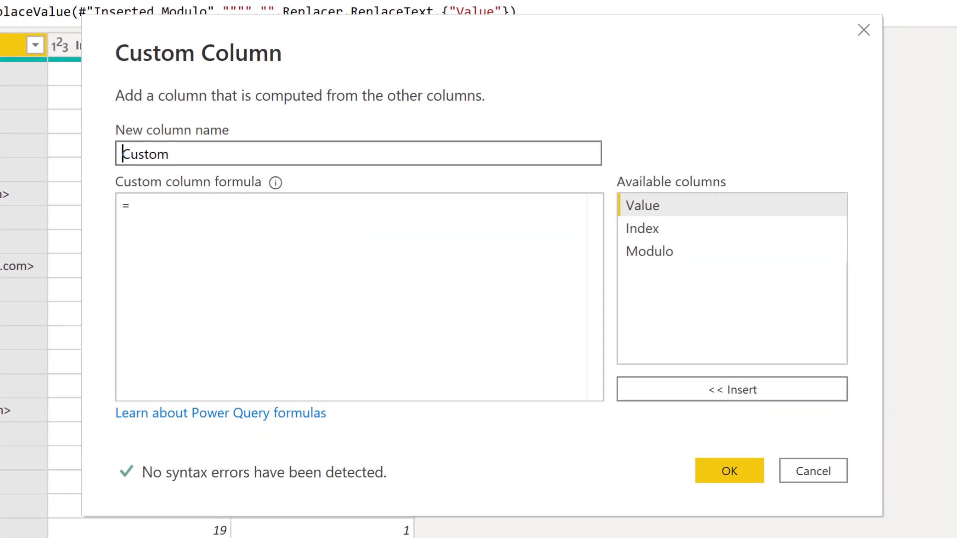
pyautogui.moveTo(184, 215)
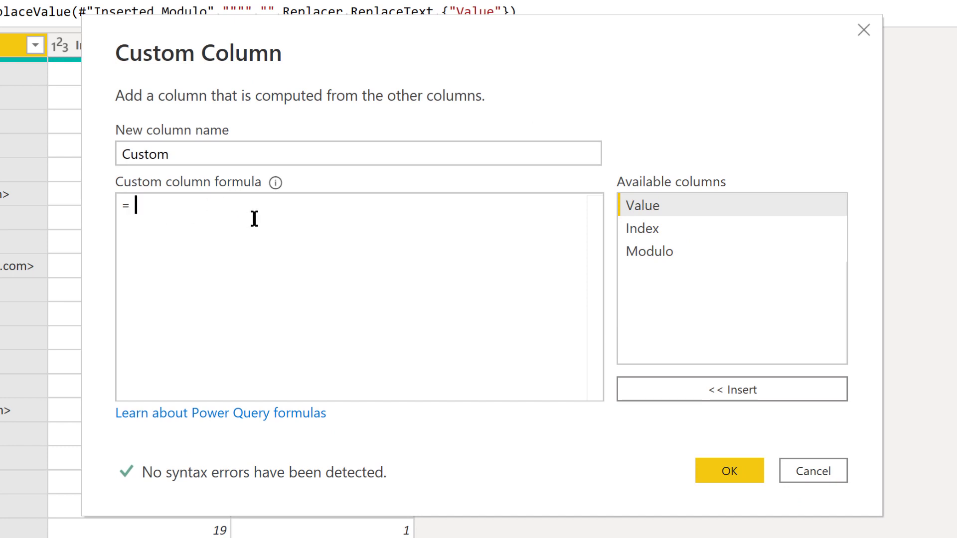
pyautogui.write('Text.remo')
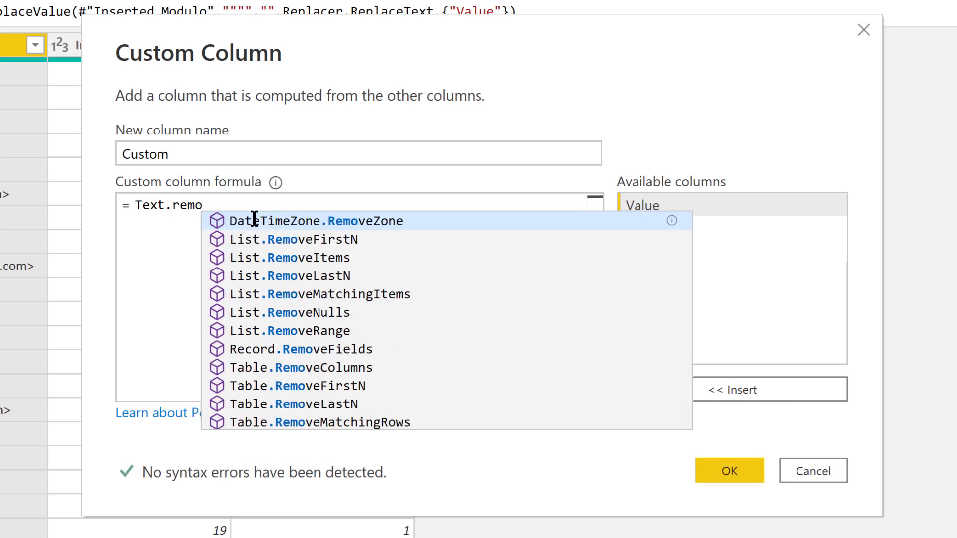
pyautogui.press('Backspace')
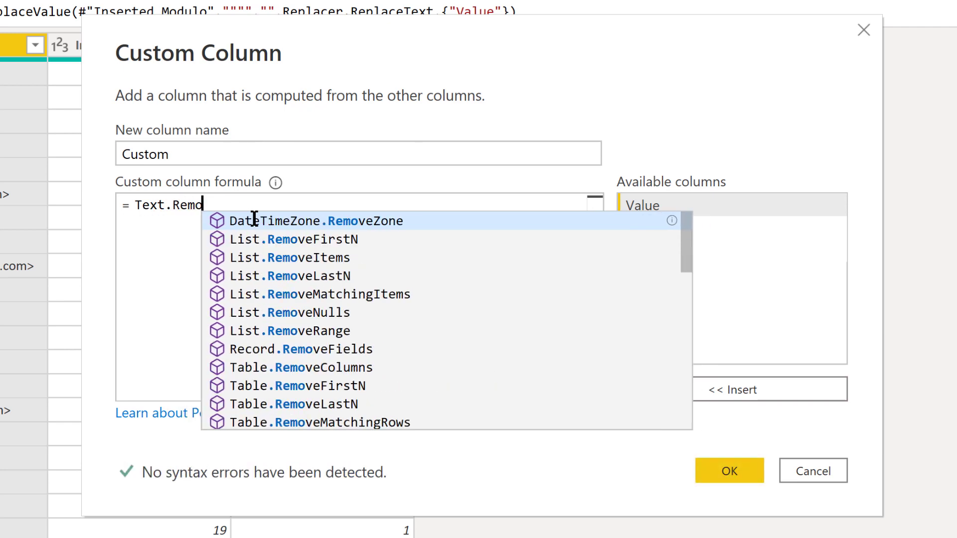
pyautogui.write('ve(')
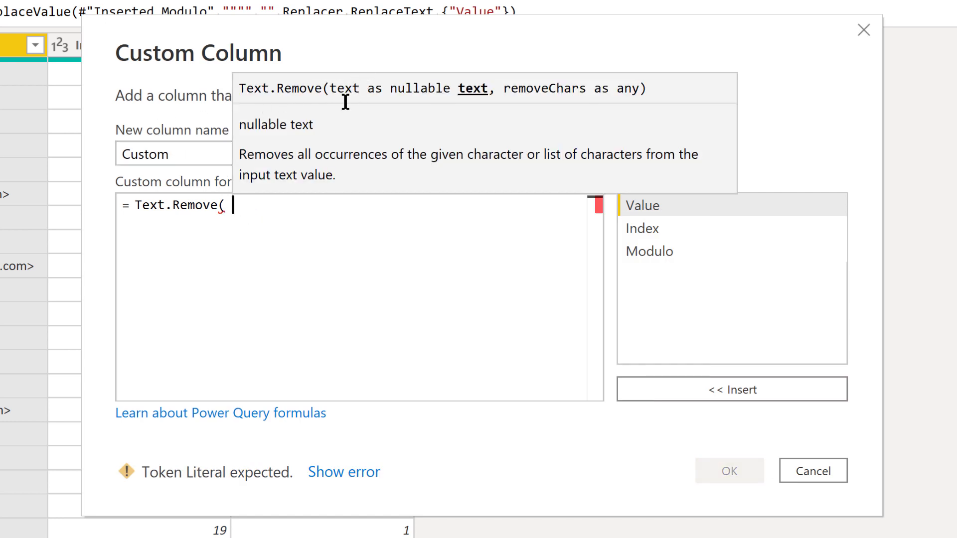
pyautogui.moveTo(494, 104)
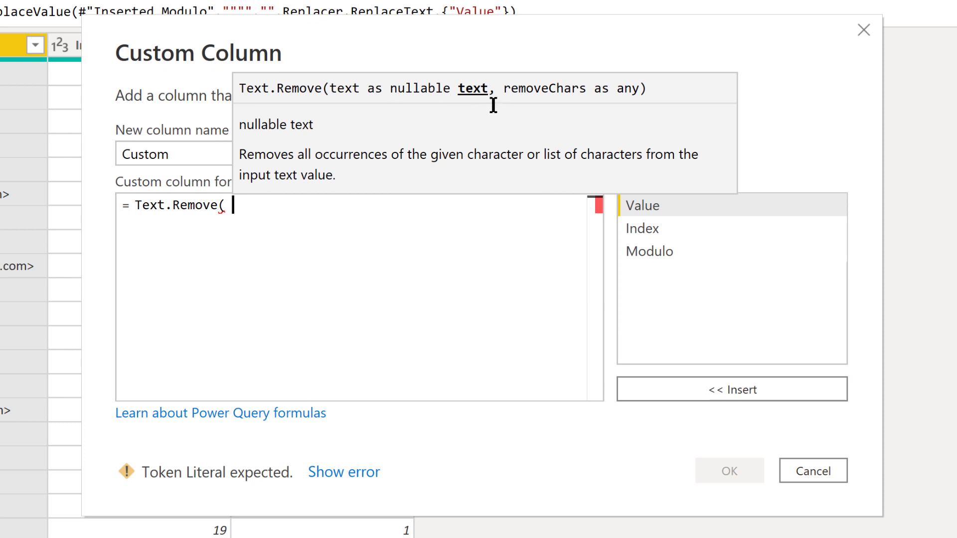
pyautogui.moveTo(670, 86)
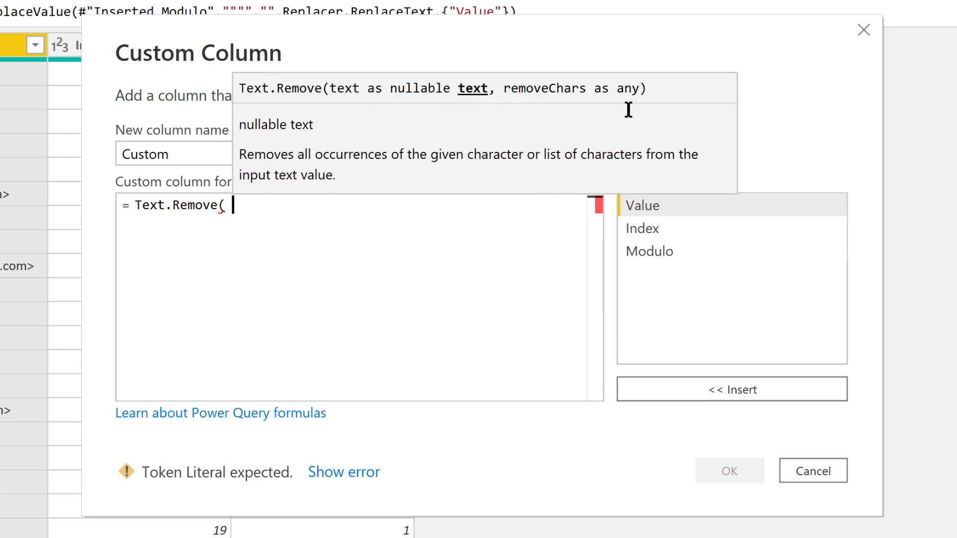
pyautogui.moveTo(345, 224)
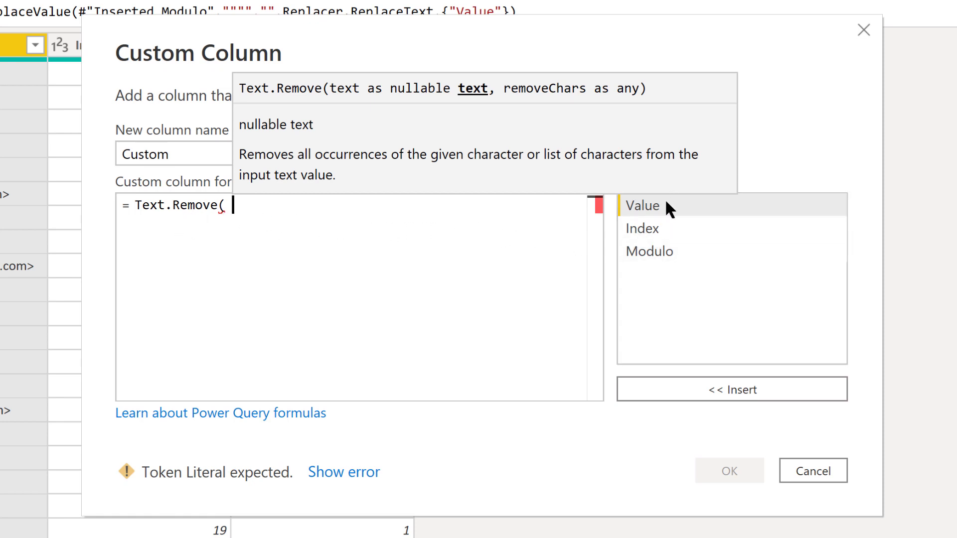
# Complete the formula Text.Remove([Value], {"<", ">", ","}) and create the Custom column
pyautogui.doubleClick(641, 206)
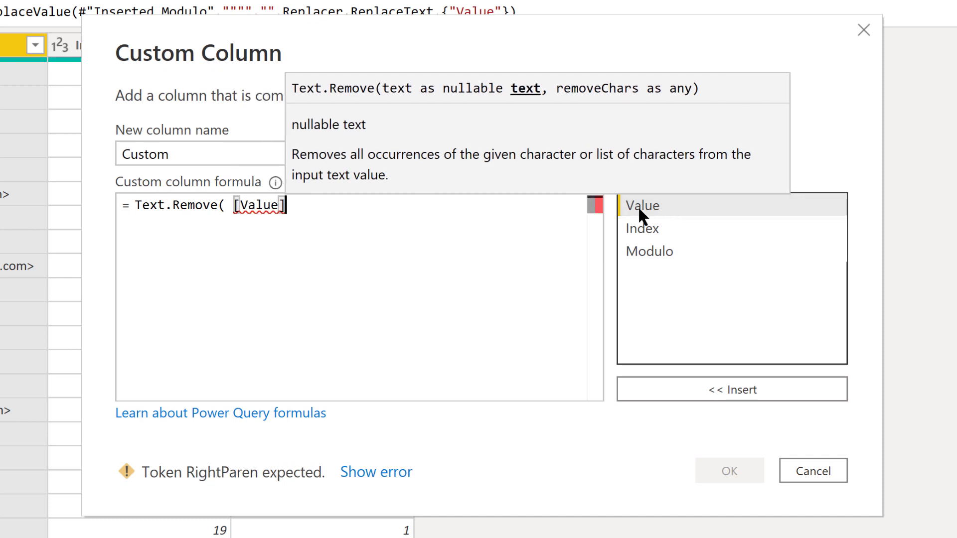
pyautogui.write(',')
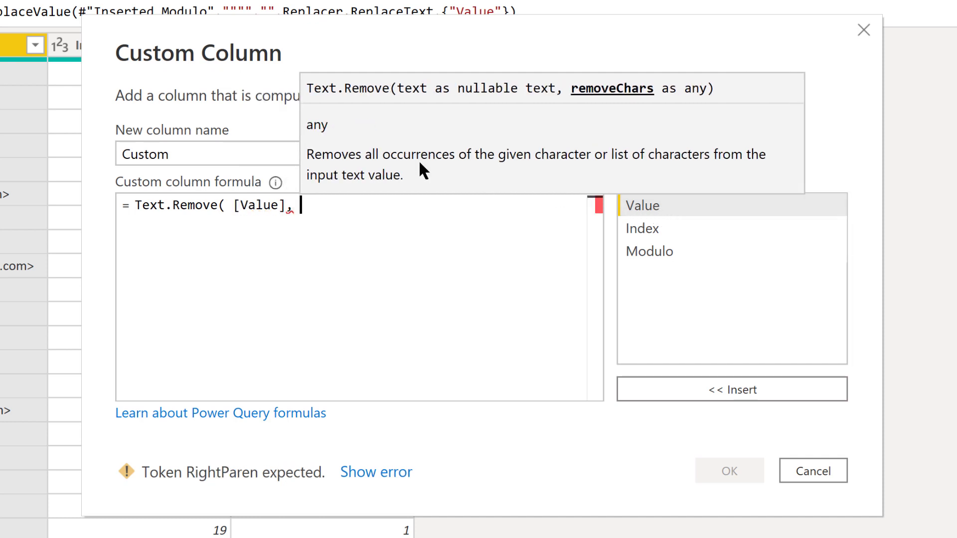
pyautogui.write('{')
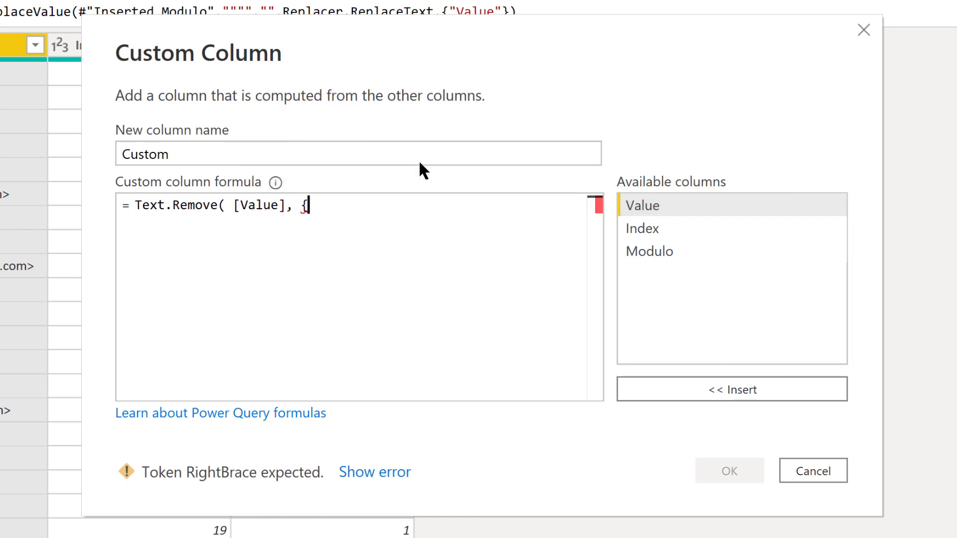
pyautogui.write('"')
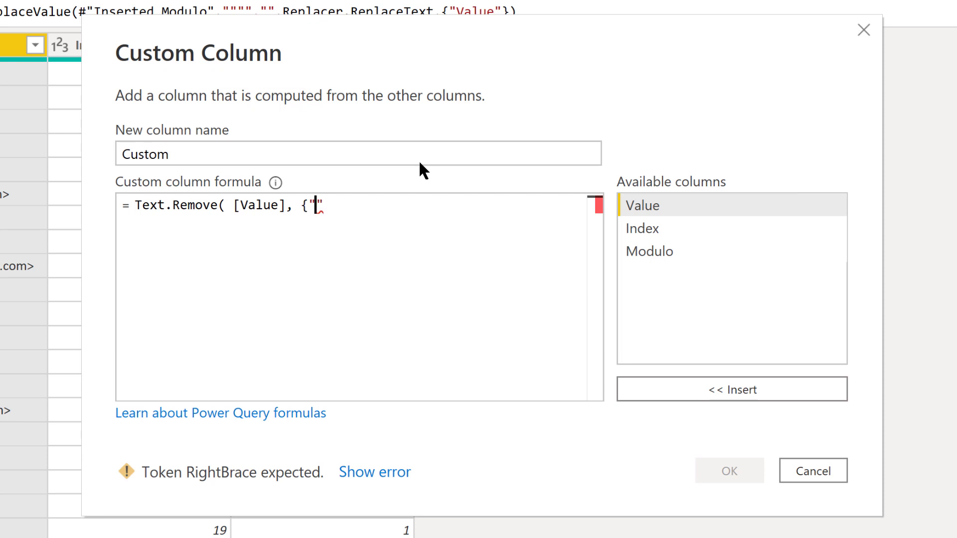
pyautogui.write('<')
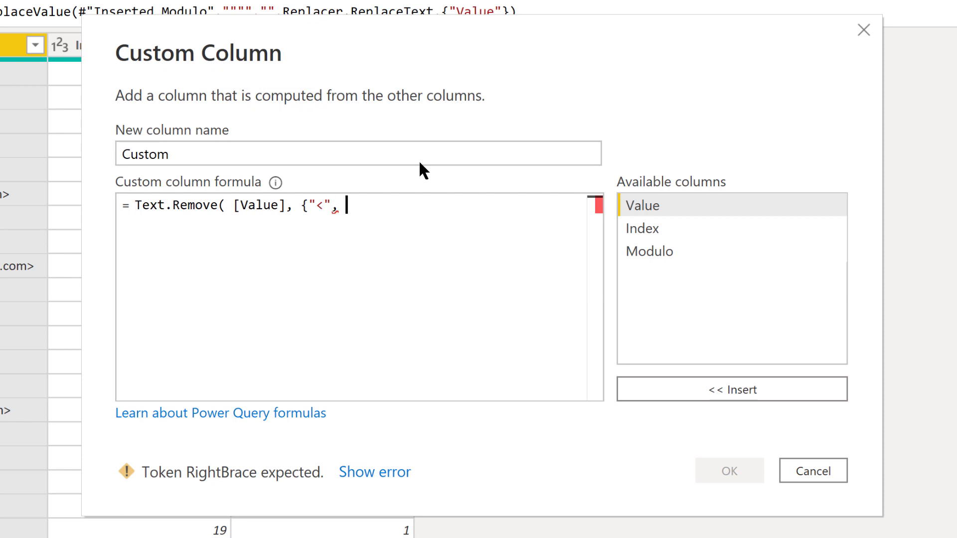
pyautogui.write('""')
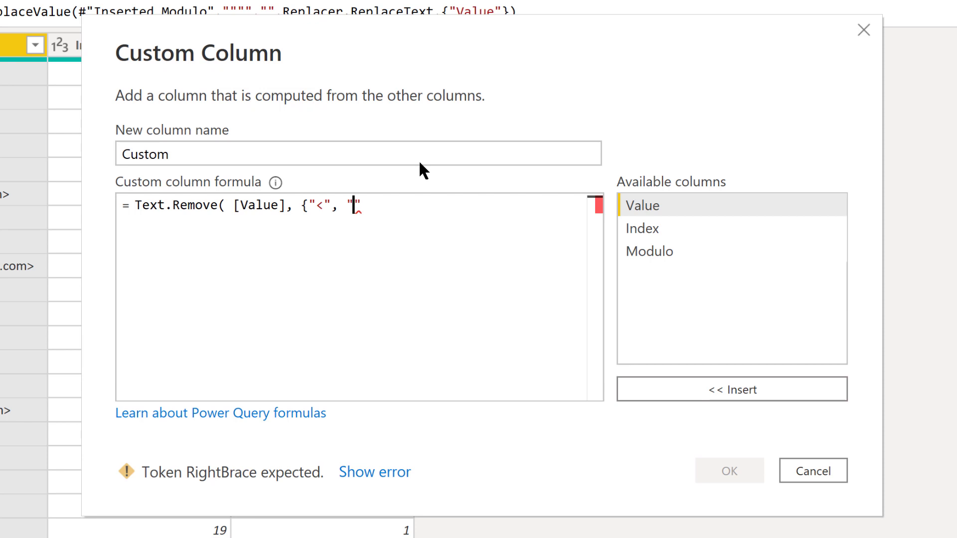
pyautogui.write('>')
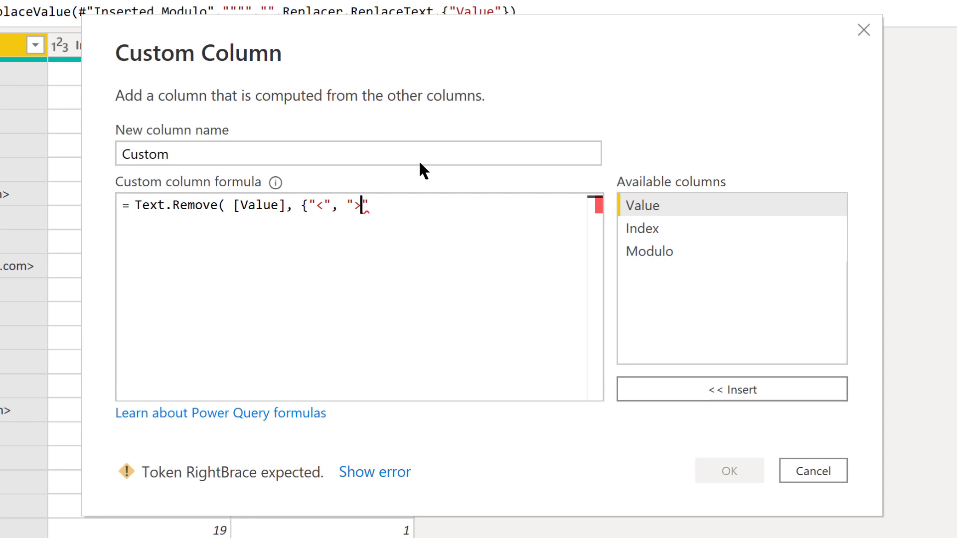
pyautogui.write(',')
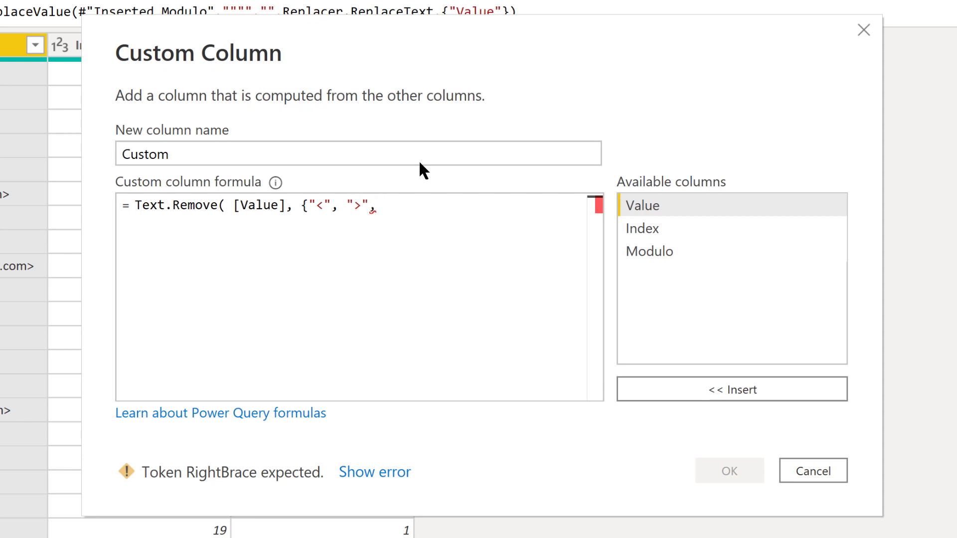
pyautogui.write(',"')
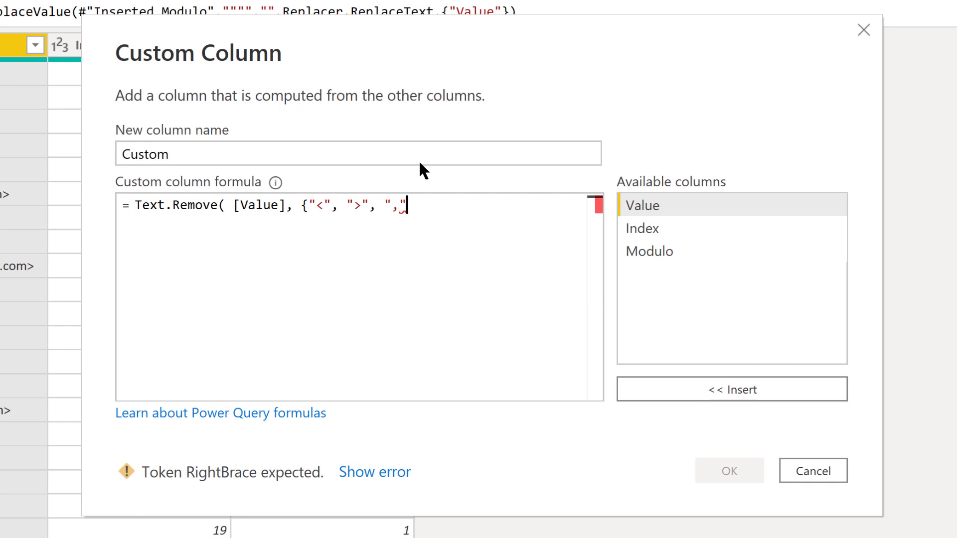
pyautogui.write(')')
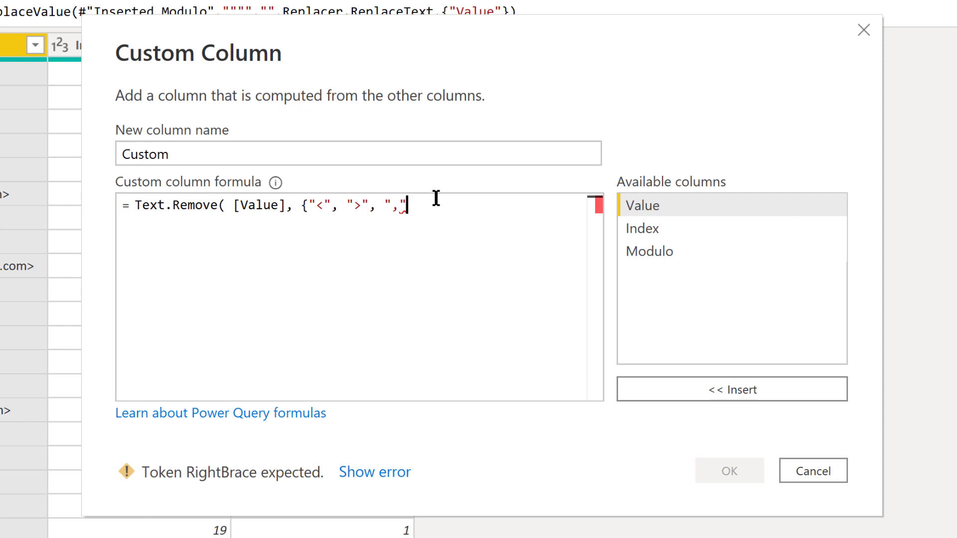
pyautogui.moveTo(438, 201)
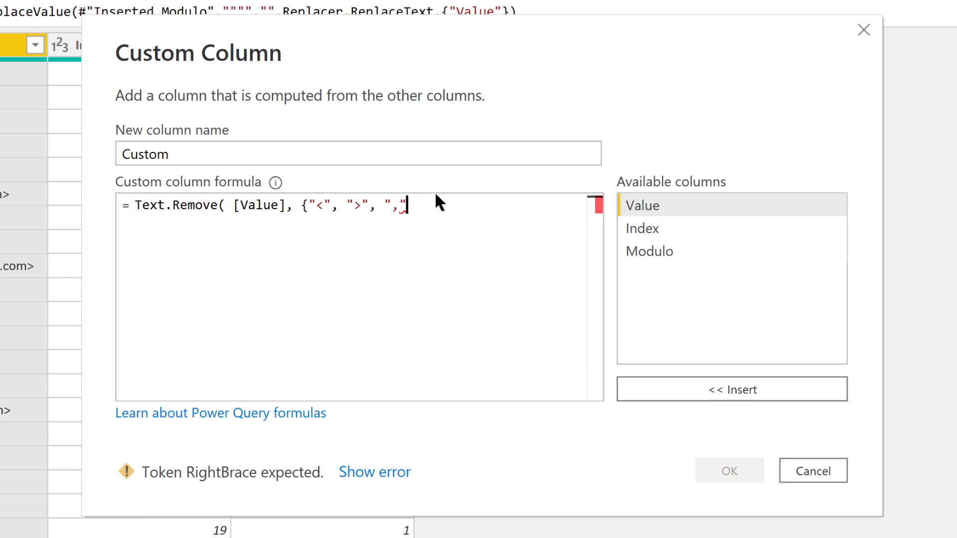
pyautogui.write('})')
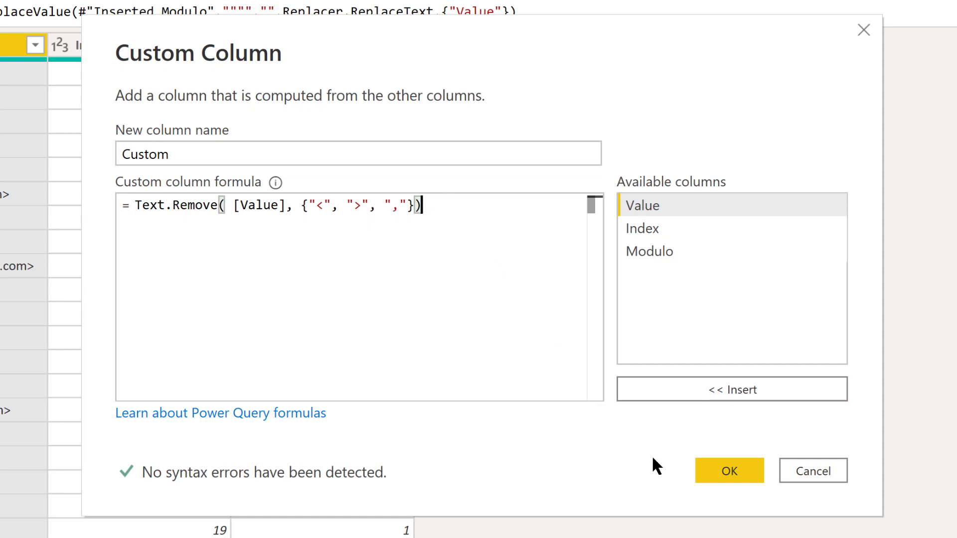
pyautogui.click(729, 470)
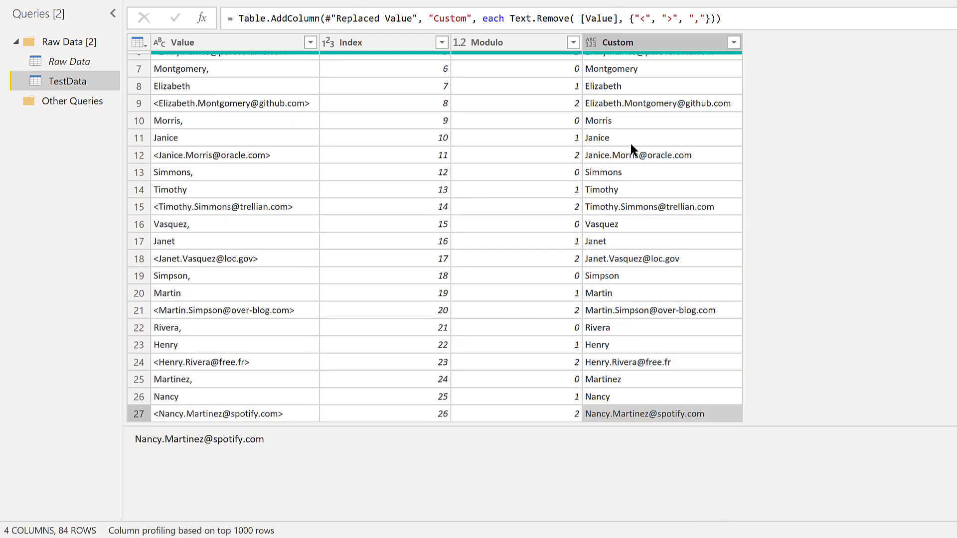
pyautogui.moveTo(469, 66)
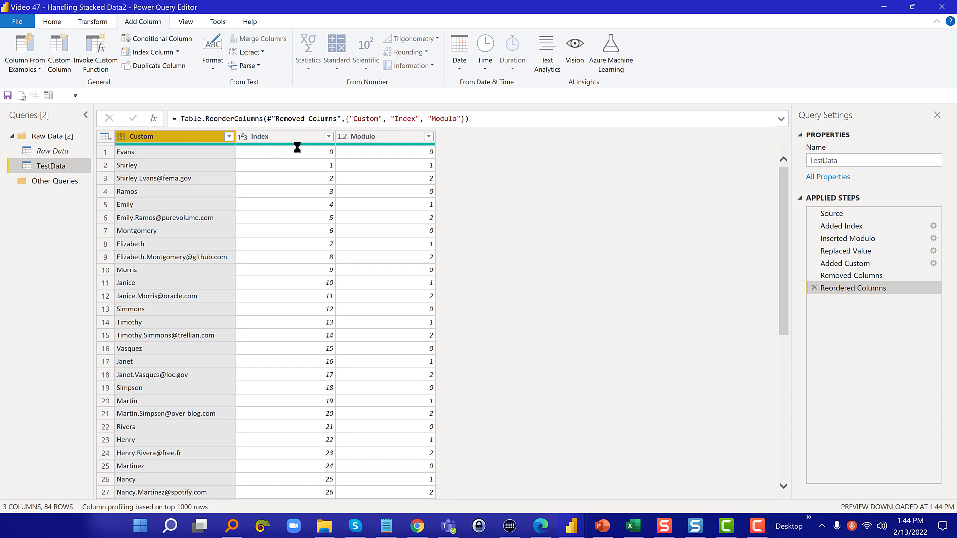
pyautogui.moveTo(407, 129)
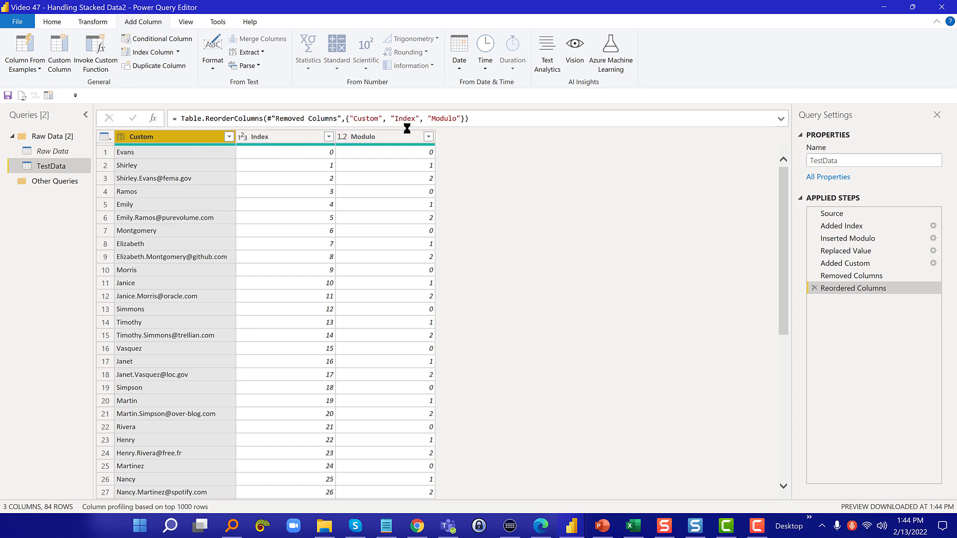
# Select the Modulo column in the reordered Custom, Index, Modulo table
pyautogui.click(361, 137)
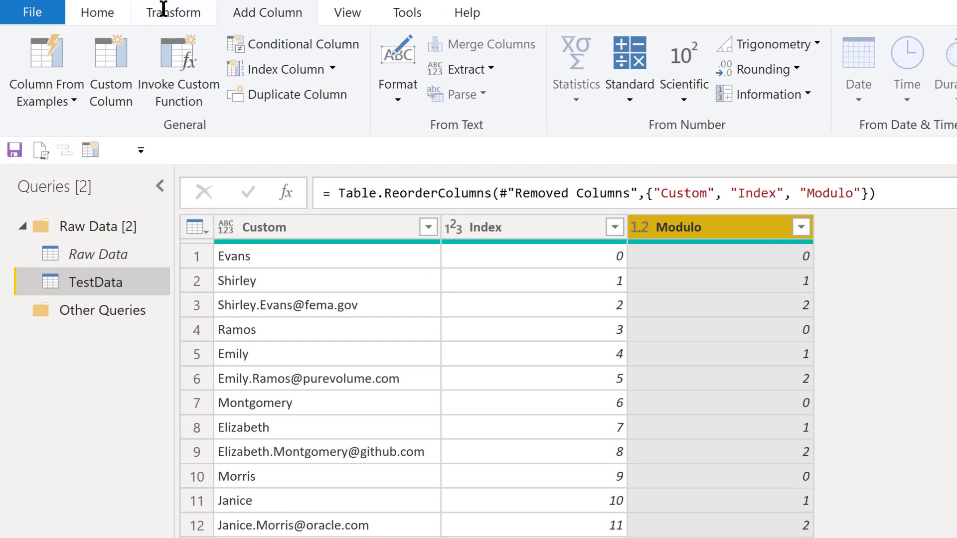
# Pivot on Modulo with Custom as values and Don't Aggregate, giving columns 0, 1, 2
pyautogui.click(174, 12)
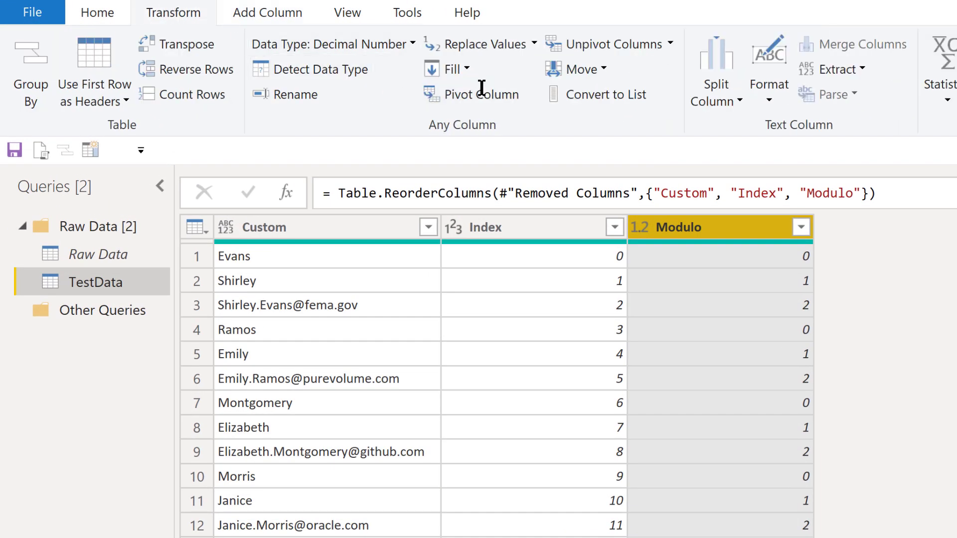
pyautogui.click(482, 94)
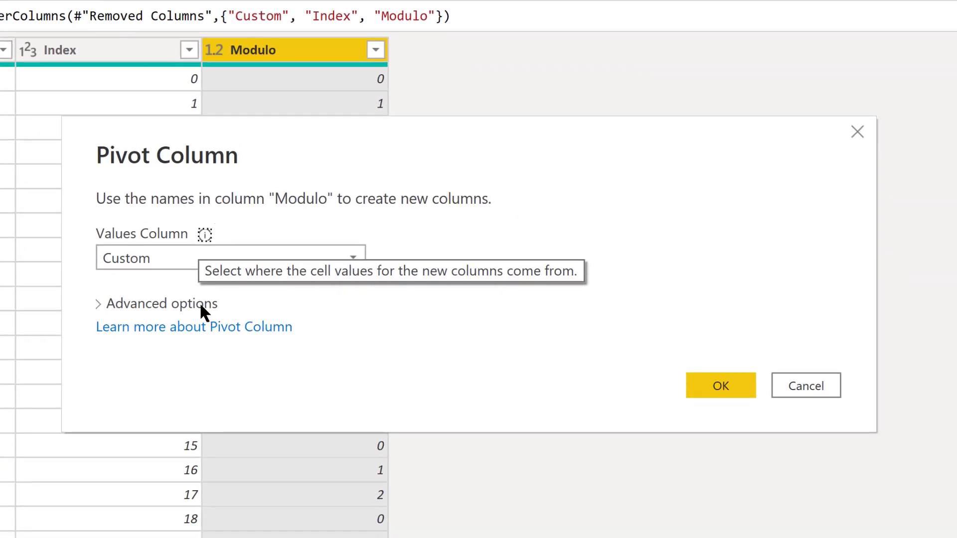
pyautogui.click(157, 303)
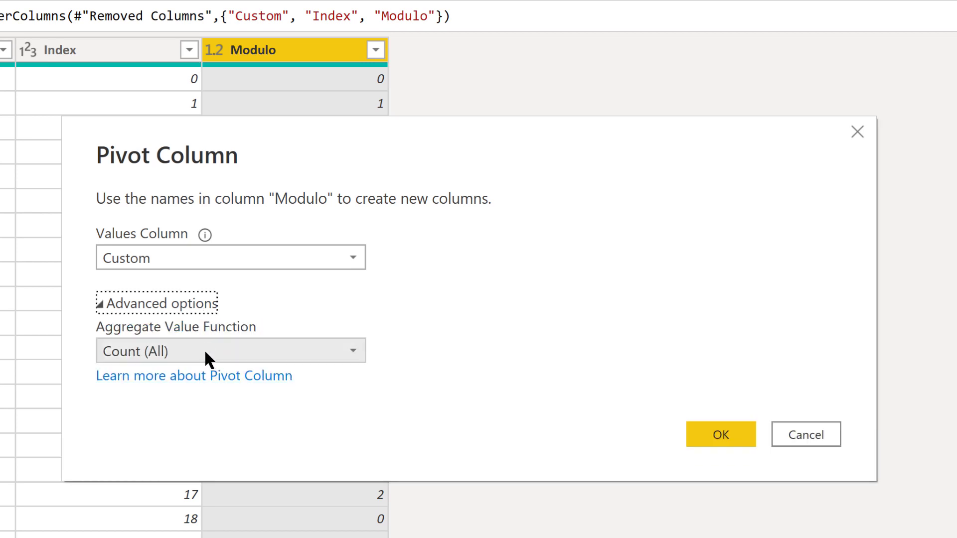
pyautogui.click(230, 349)
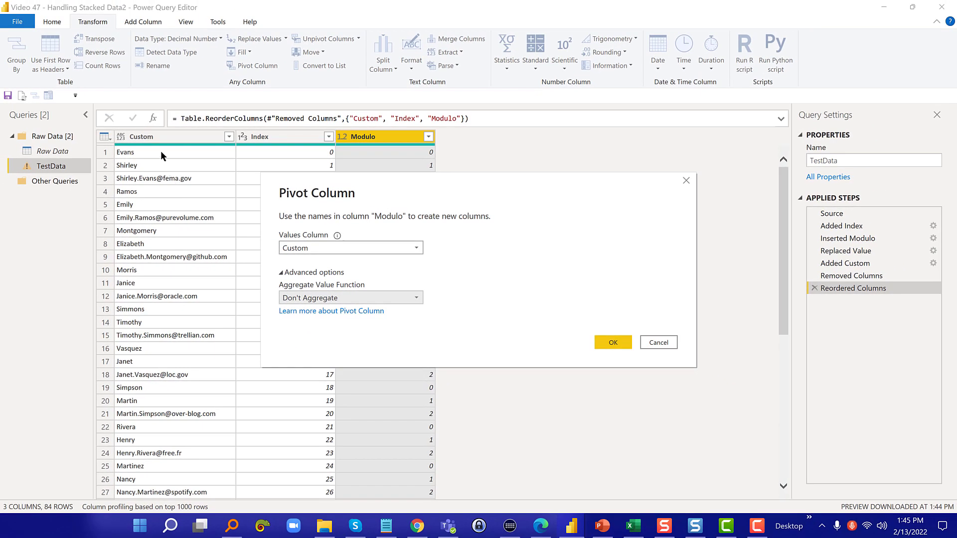
pyautogui.moveTo(477, 347)
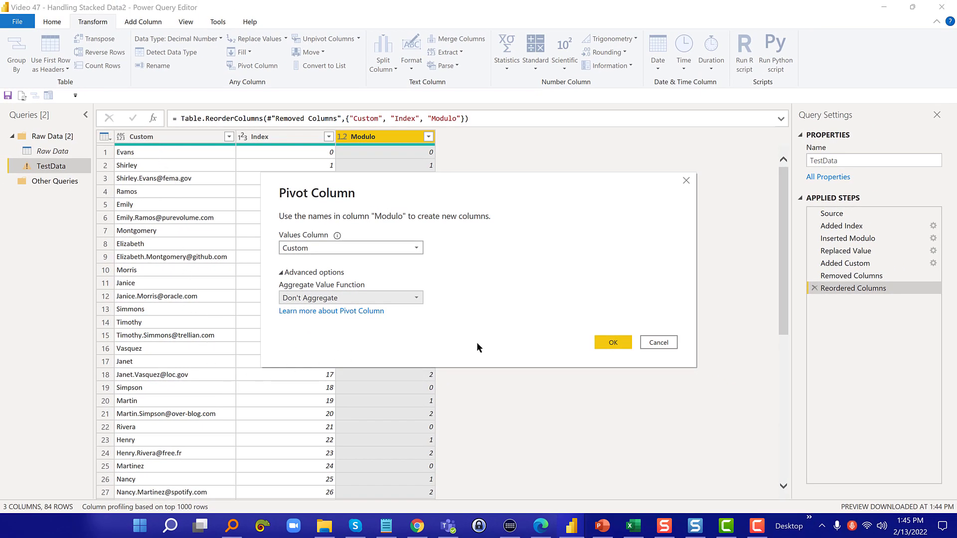
pyautogui.moveTo(621, 341)
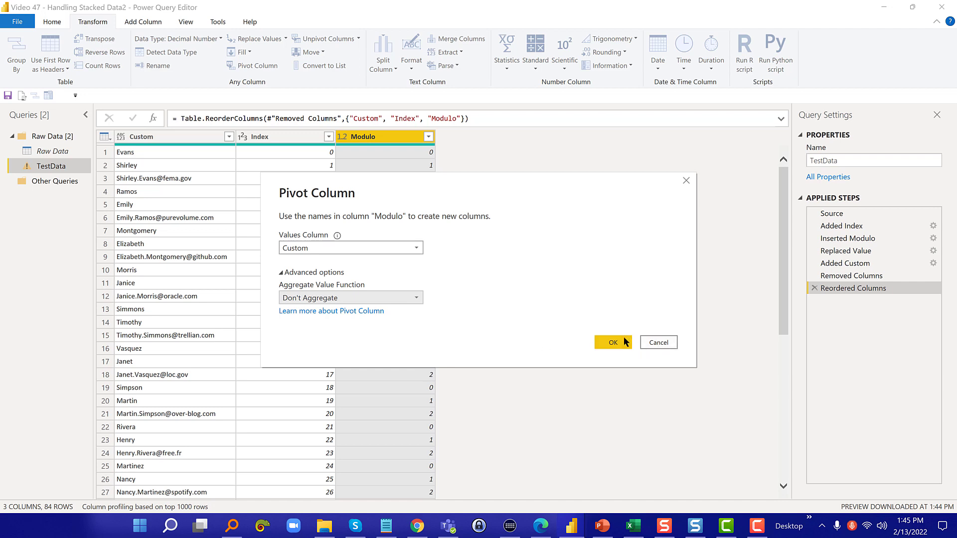
pyautogui.click(613, 342)
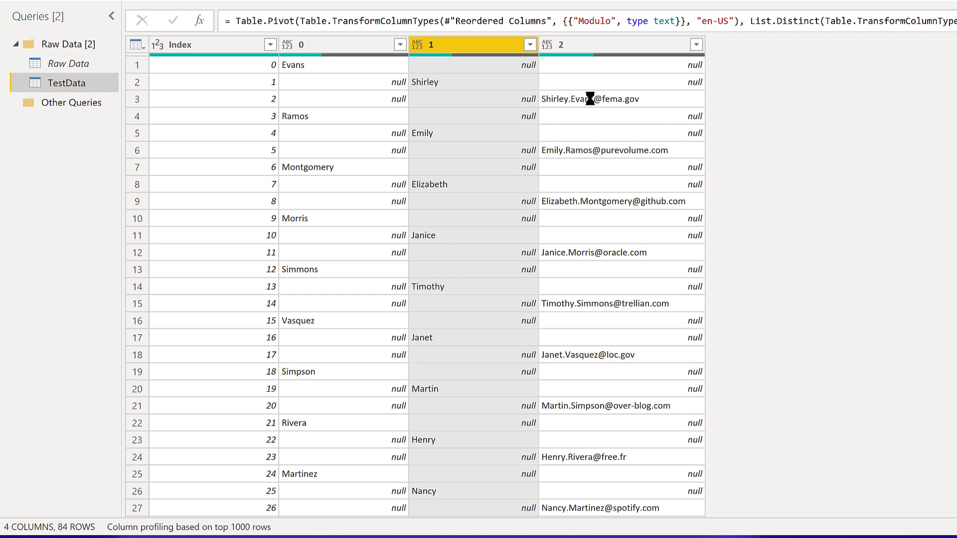
# Select columns 0, 1 and 2 and fill their nulls upward
pyautogui.click(342, 44)
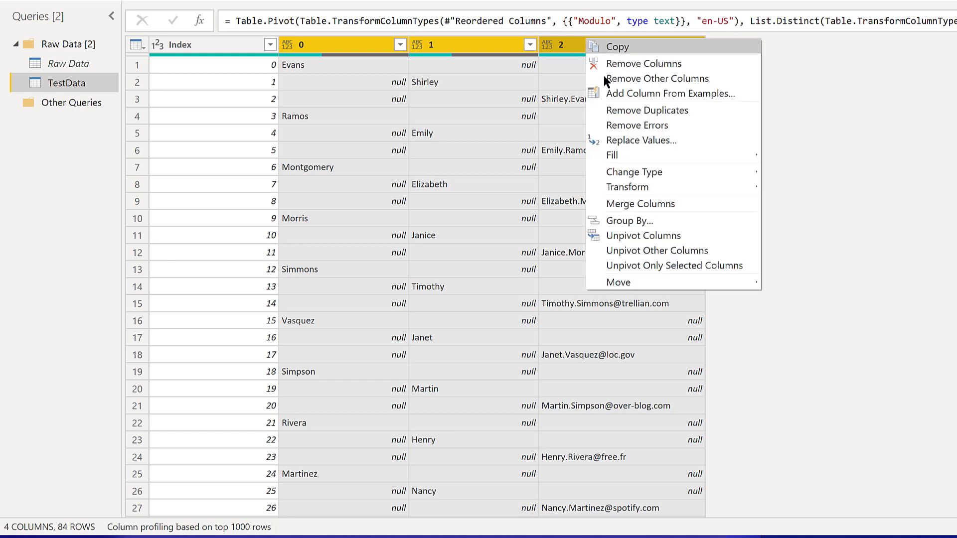
pyautogui.moveTo(612, 155)
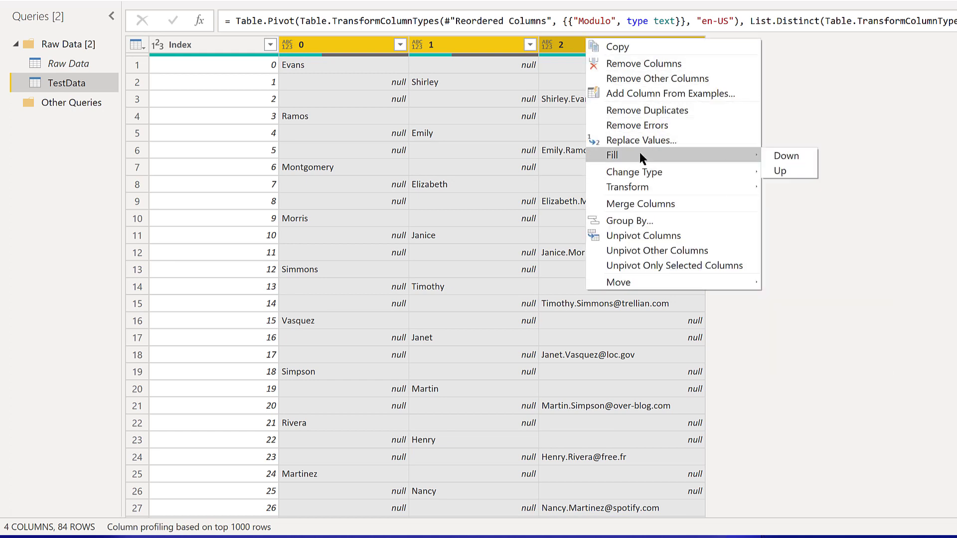
pyautogui.moveTo(788, 170)
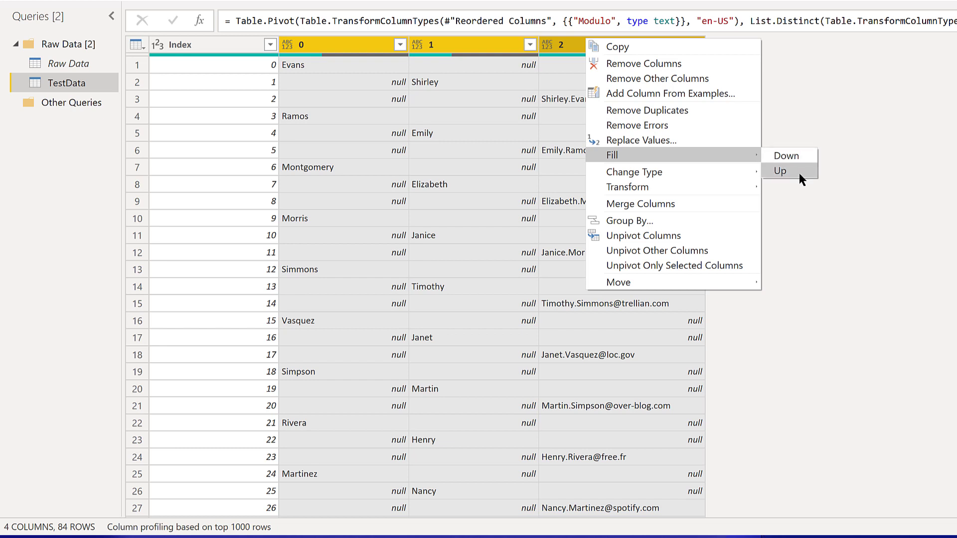
pyautogui.click(779, 171)
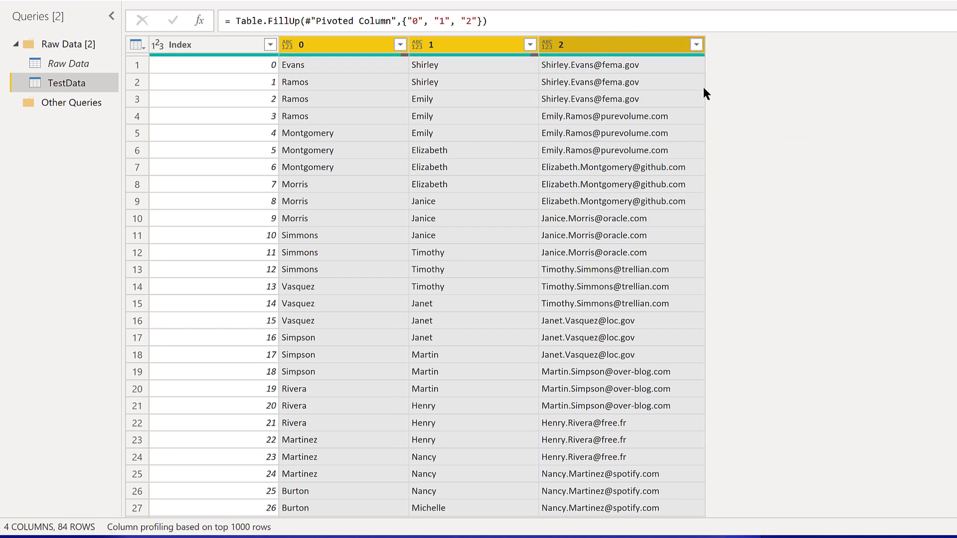
pyautogui.moveTo(675, 68)
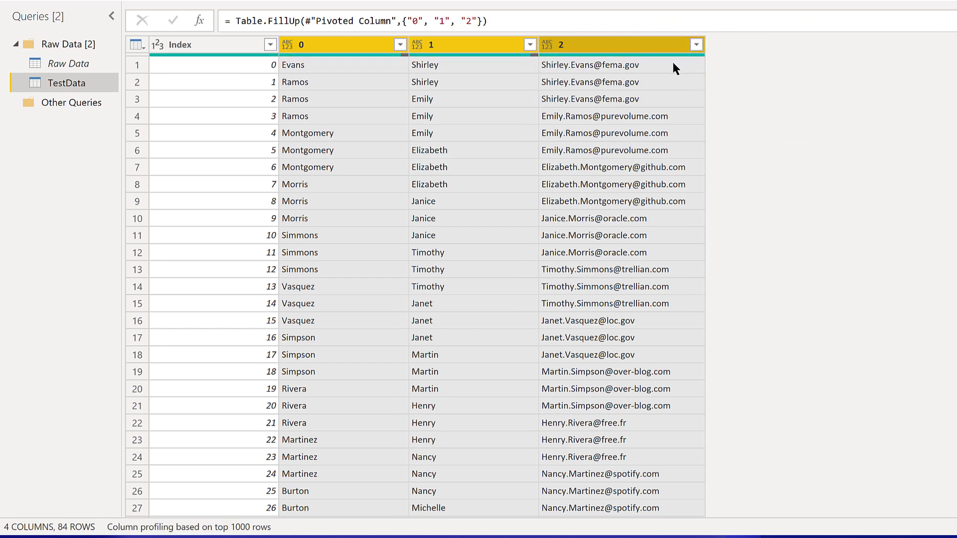
pyautogui.moveTo(366, 80)
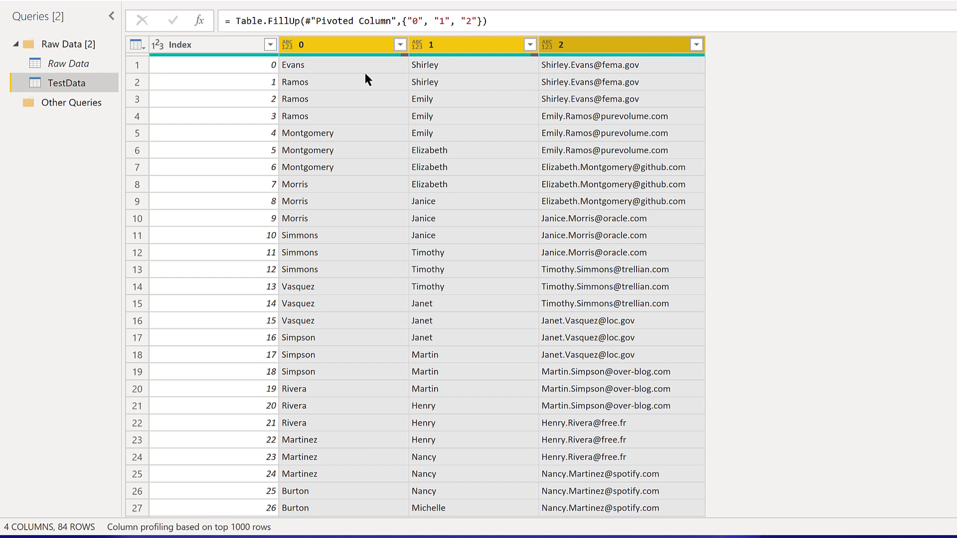
pyautogui.moveTo(670, 78)
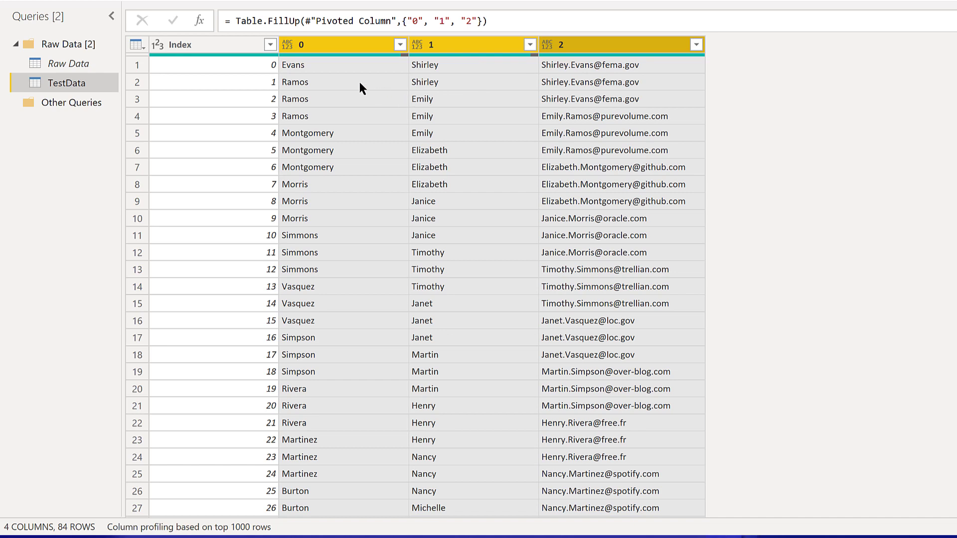
pyautogui.moveTo(361, 106)
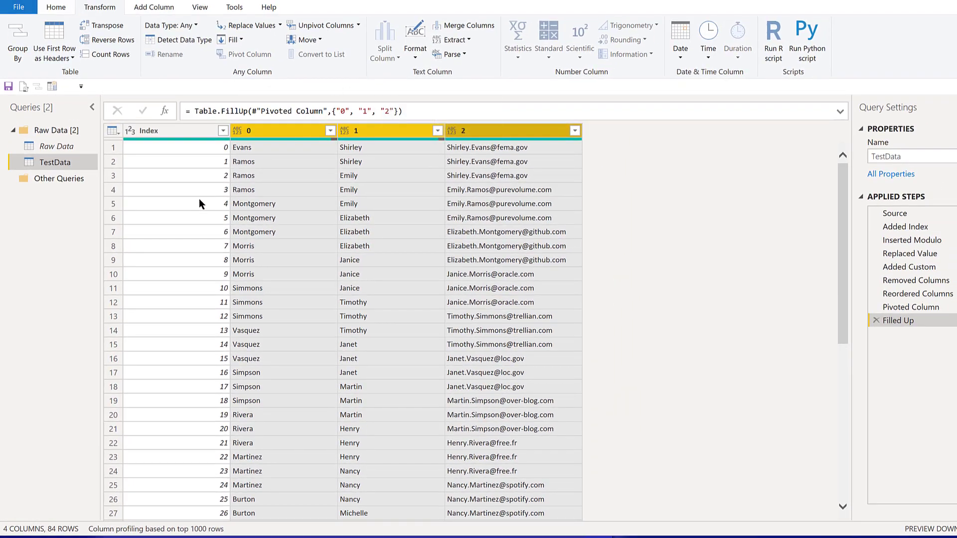
pyautogui.moveTo(224, 152)
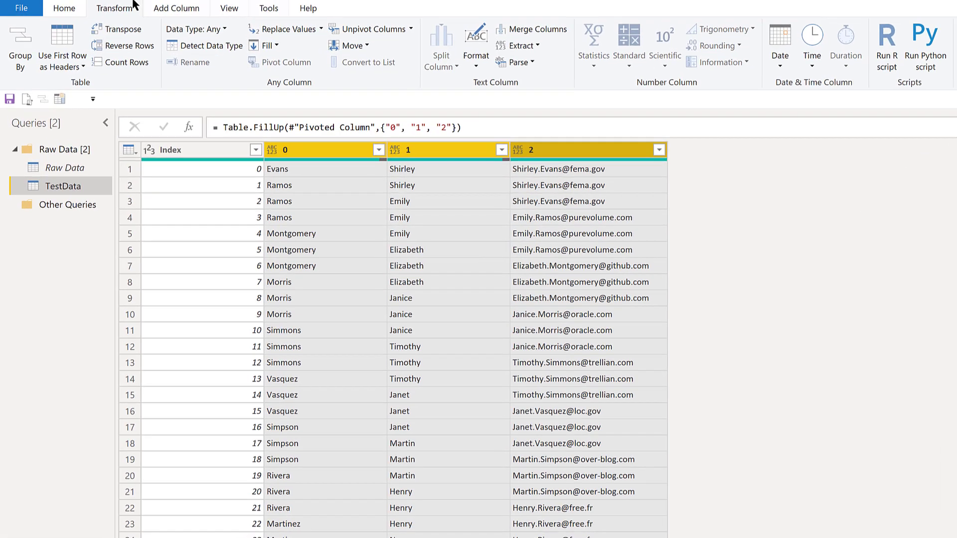
# Remove alternate rows starting at row 2, removing 2 and keeping 1, leaving 28 rows
pyautogui.click(63, 8)
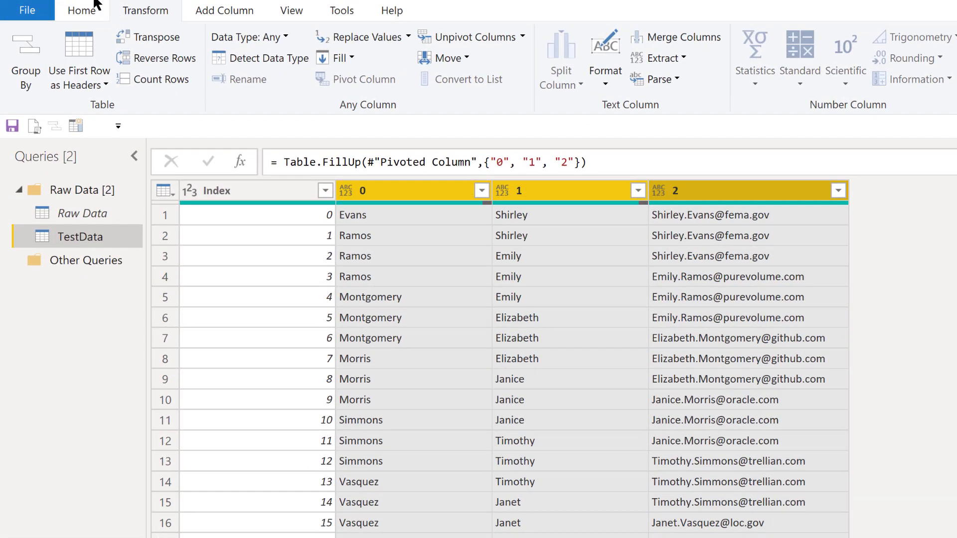
pyautogui.click(80, 10)
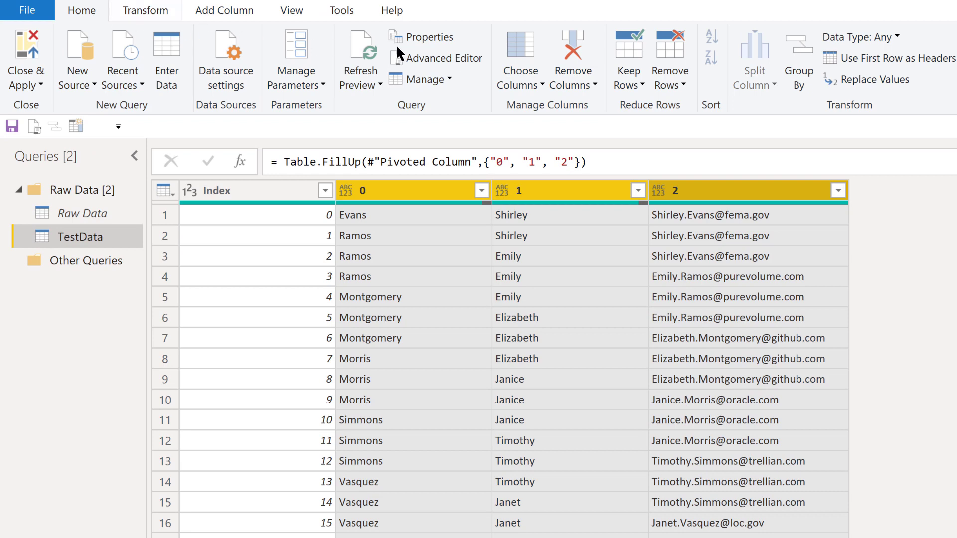
pyautogui.click(669, 80)
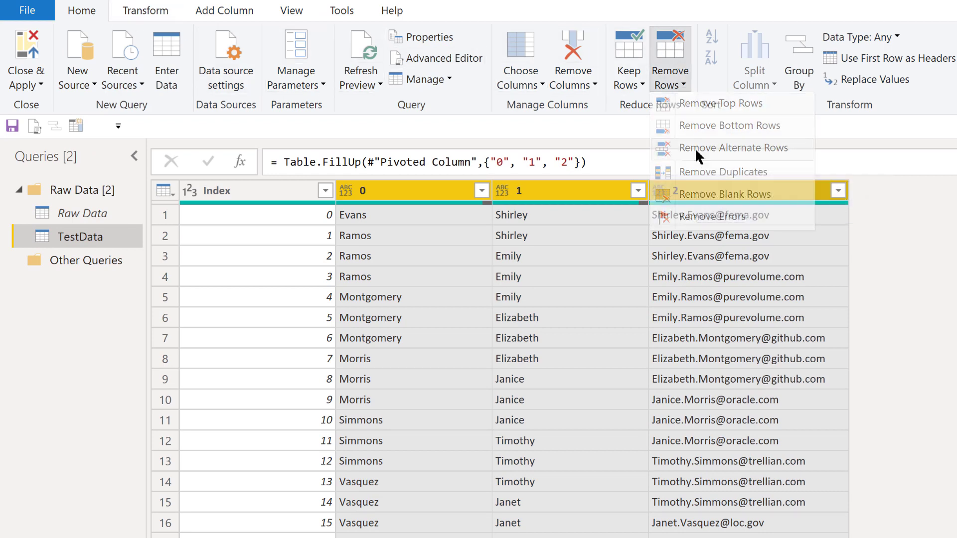
pyautogui.click(733, 148)
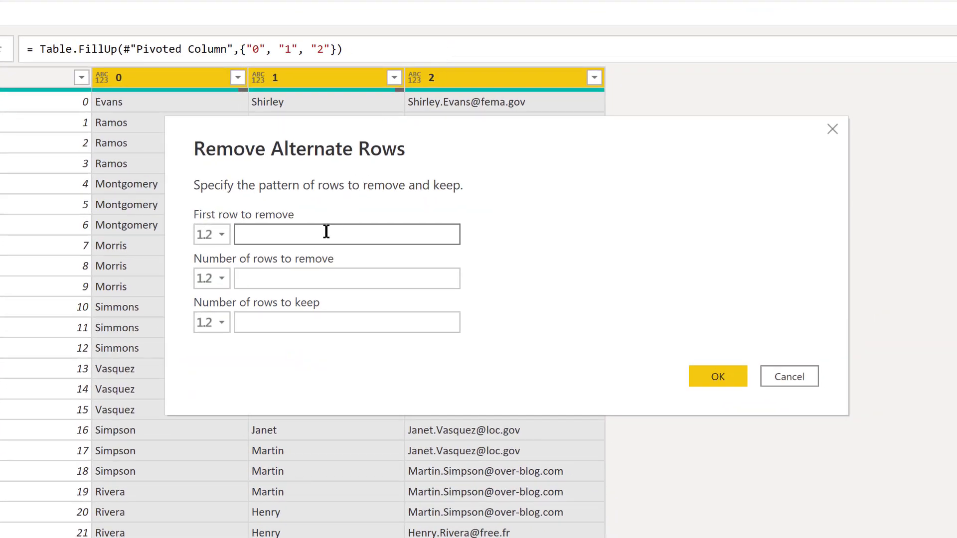
pyautogui.write('2')
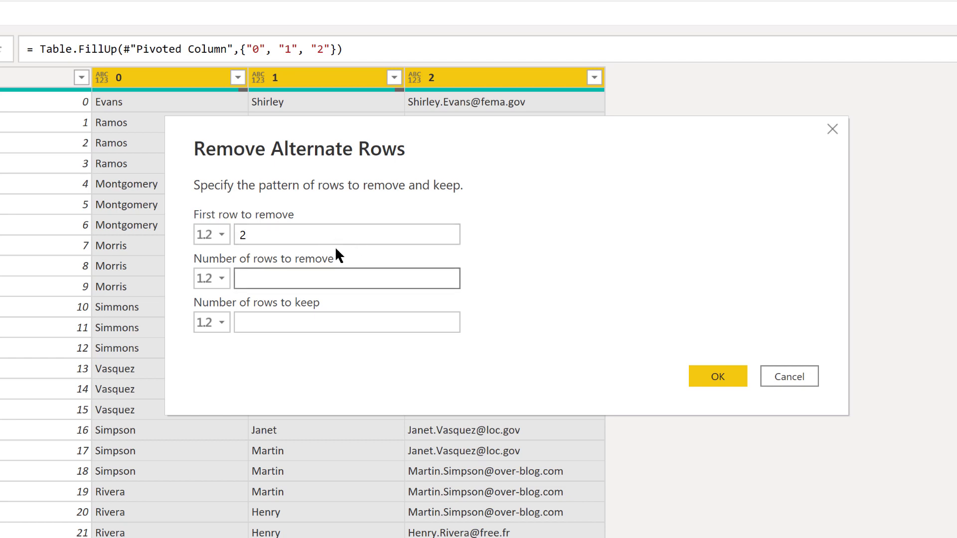
pyautogui.write('2')
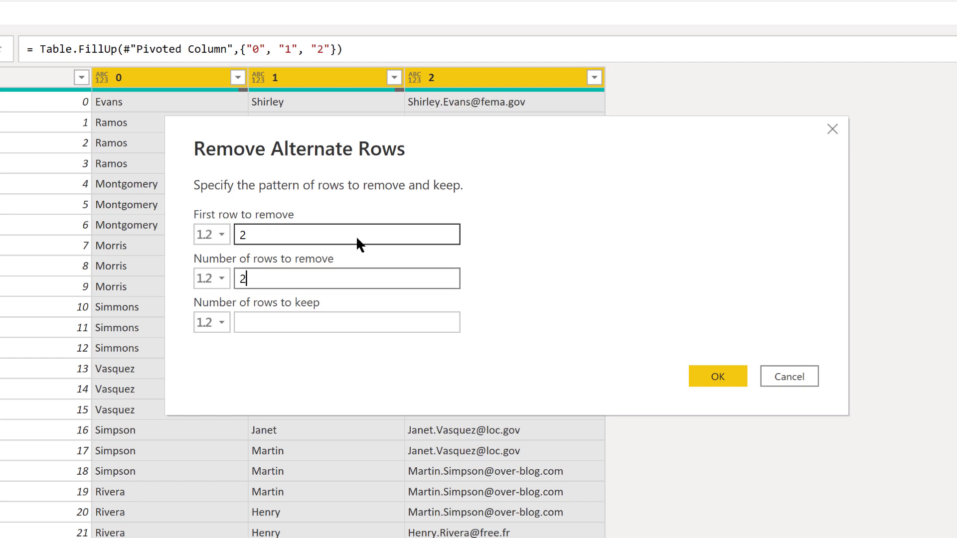
pyautogui.click(347, 322)
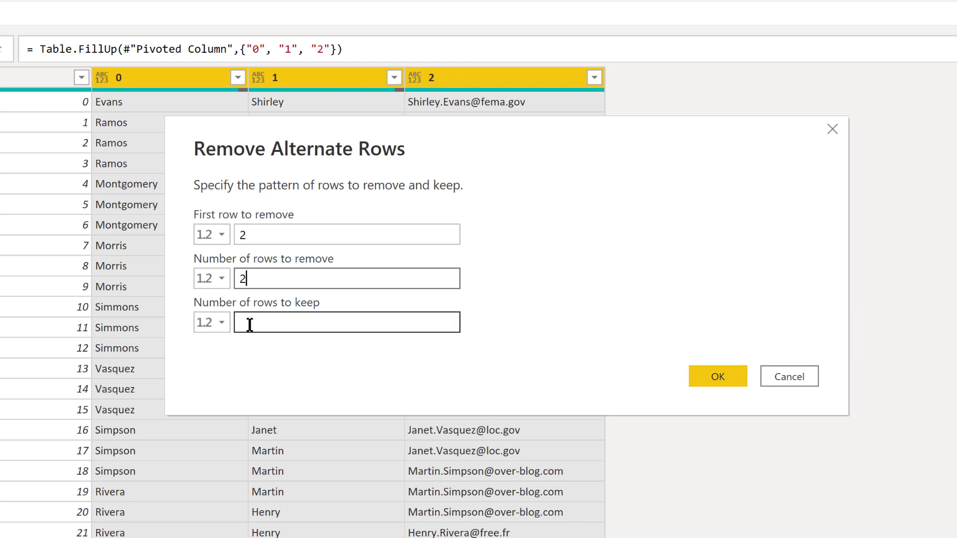
pyautogui.write('1')
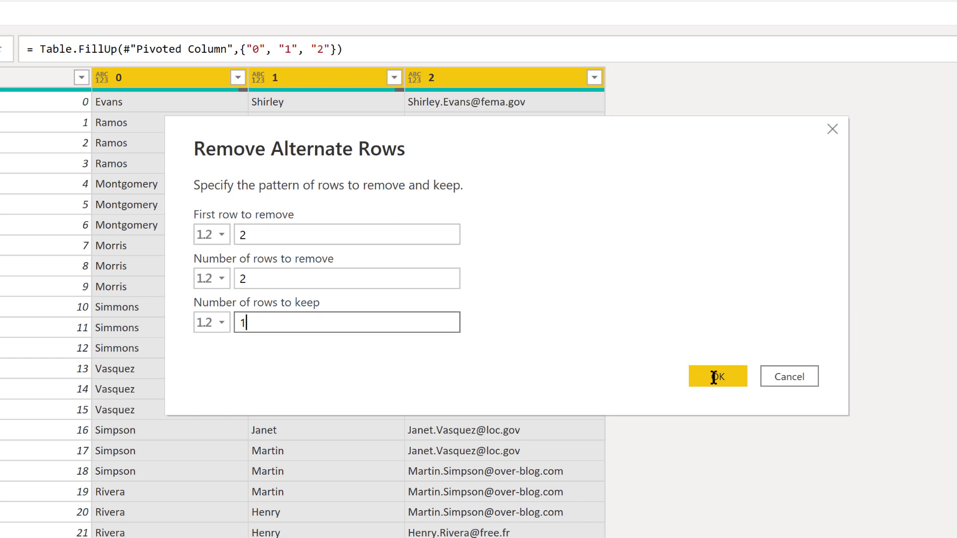
pyautogui.click(718, 376)
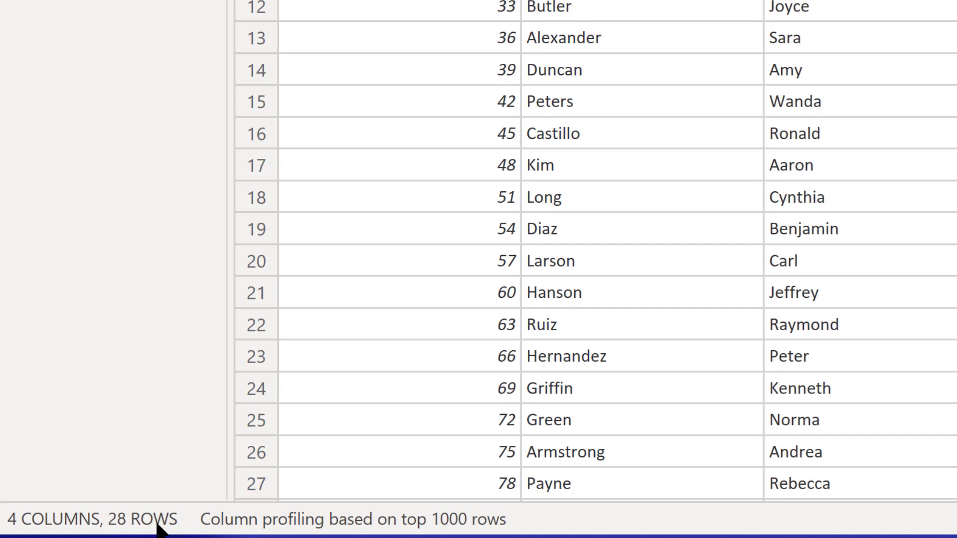
pyautogui.moveTo(713, 38)
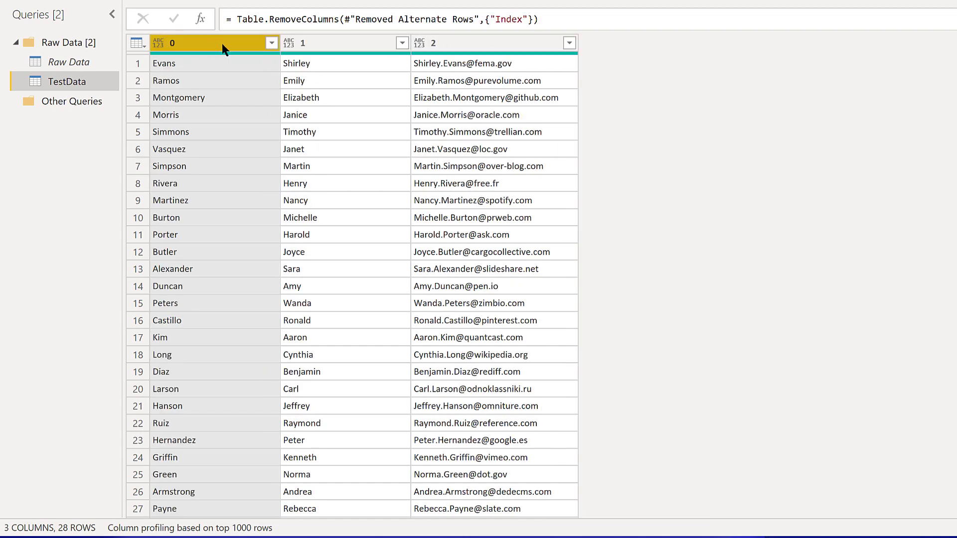
# Rename the column headers, setting column 0 to 'Last' and the next header to the Email name
pyautogui.doubleClick(195, 43)
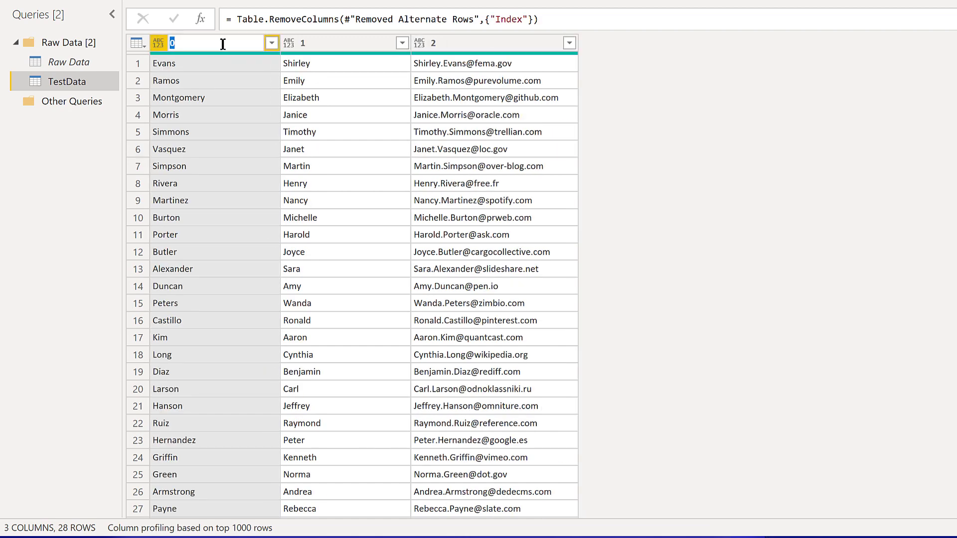
pyautogui.write('Last')
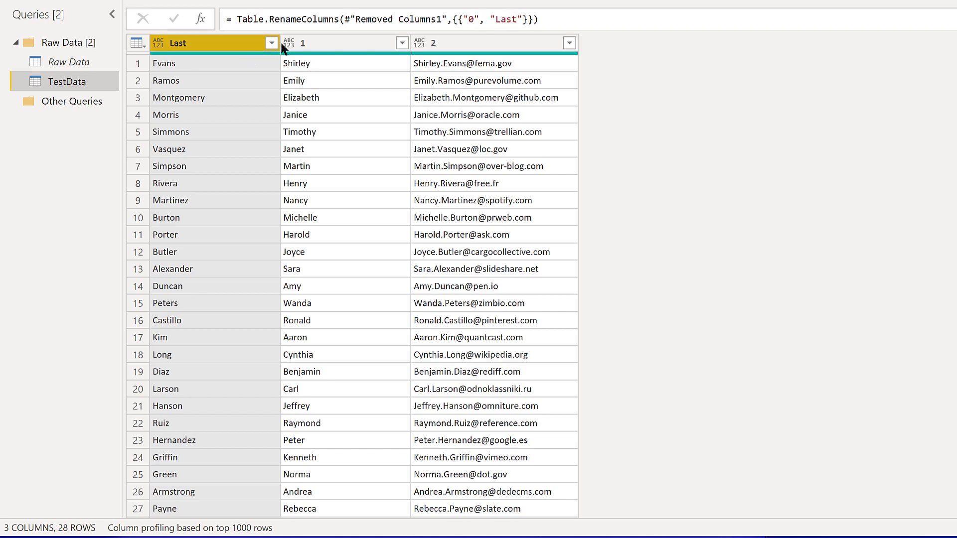
pyautogui.doubleClick(302, 43)
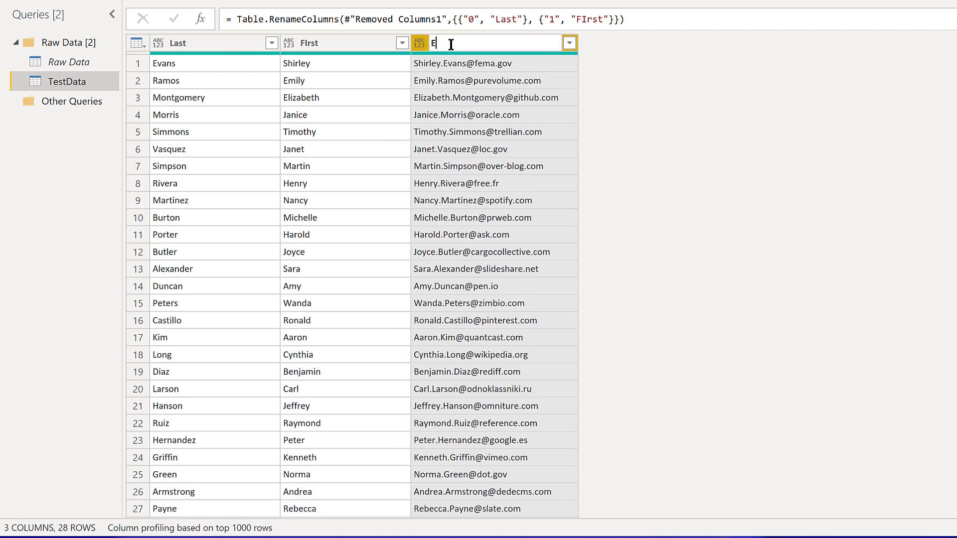
pyautogui.write('mail')
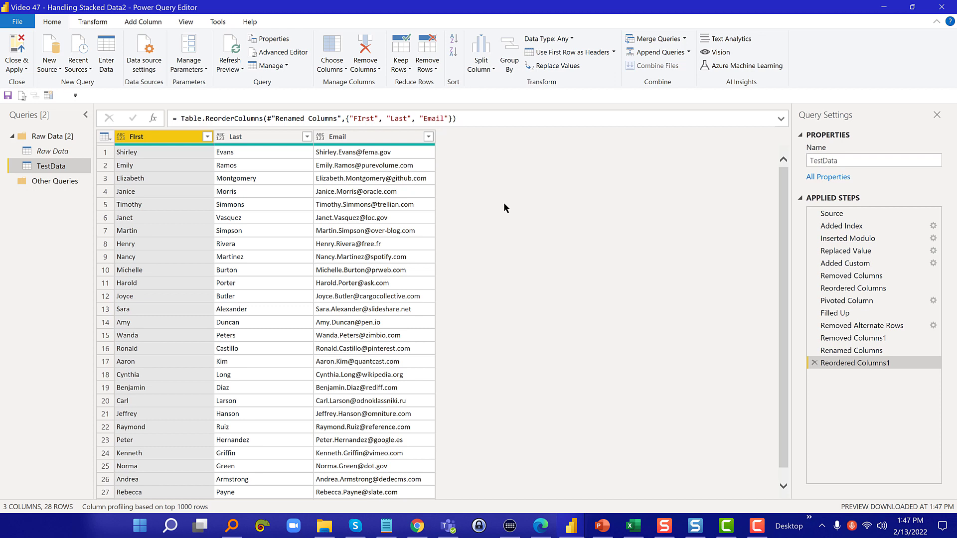
pyautogui.moveTo(447, 156)
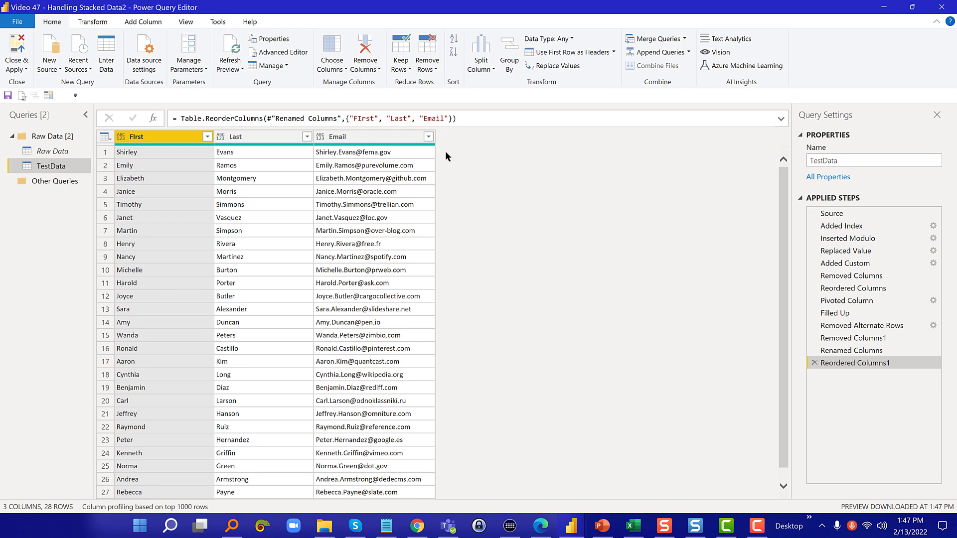
pyautogui.moveTo(471, 189)
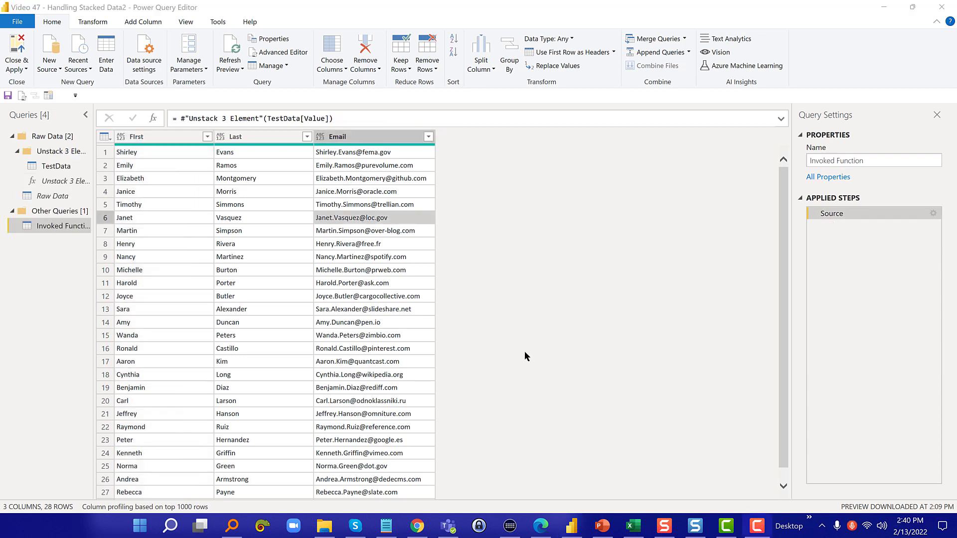
pyautogui.moveTo(489, 329)
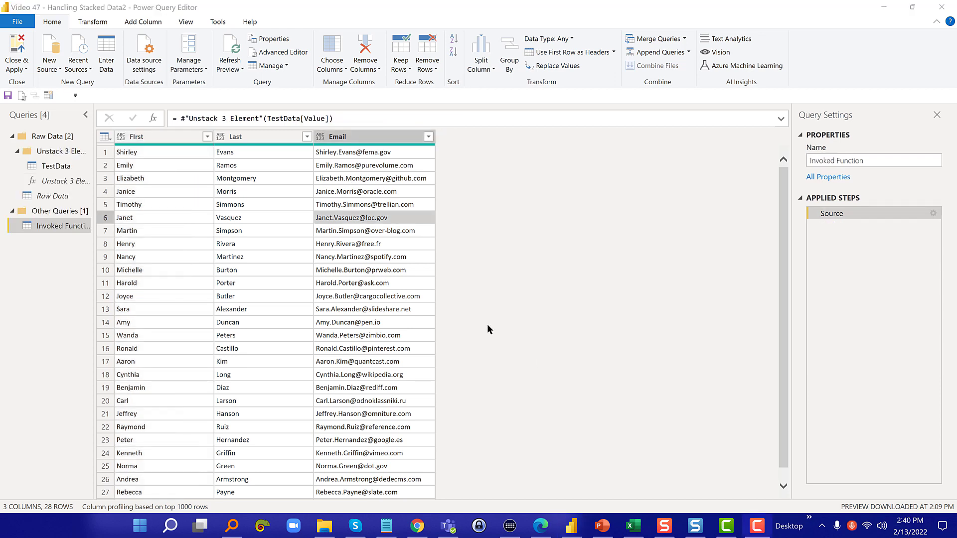